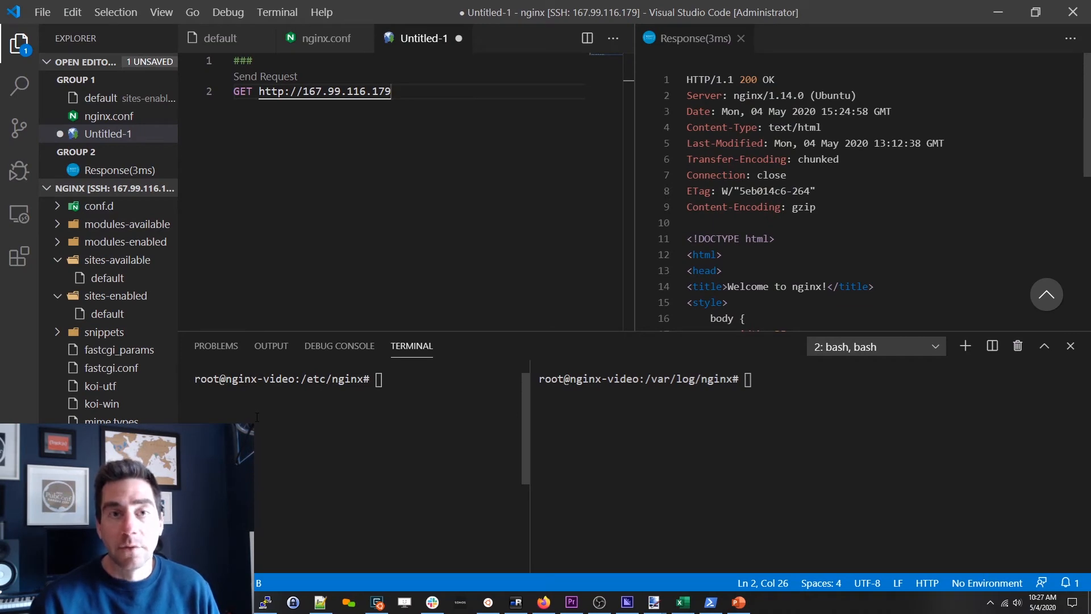
# - Send the GET request a couple of times and watch each 200 hit appear in the tailed access.log
pyautogui.click(740, 38)
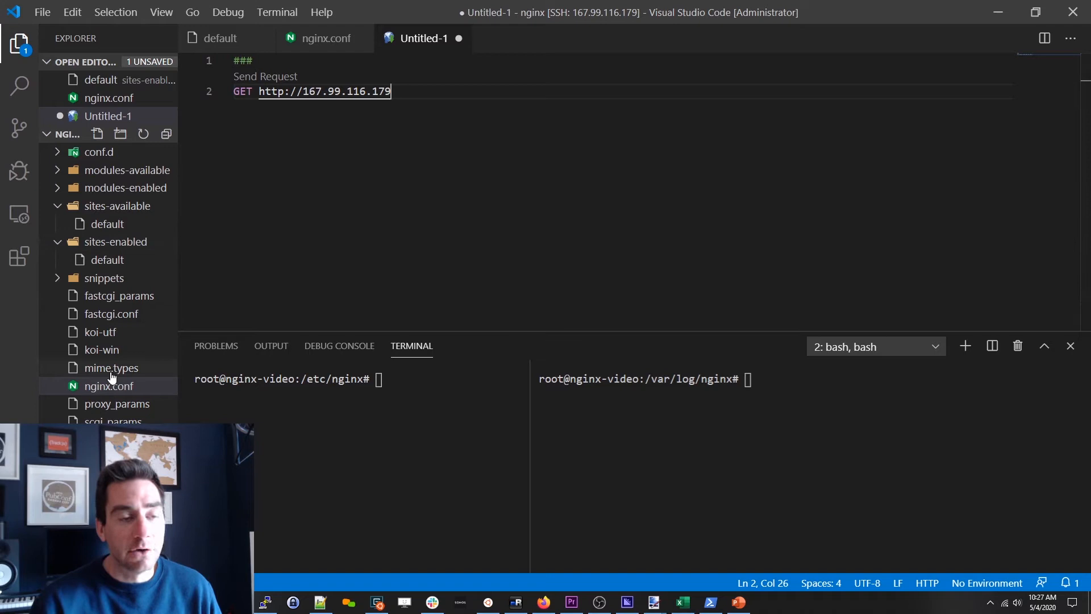
pyautogui.moveTo(108, 368)
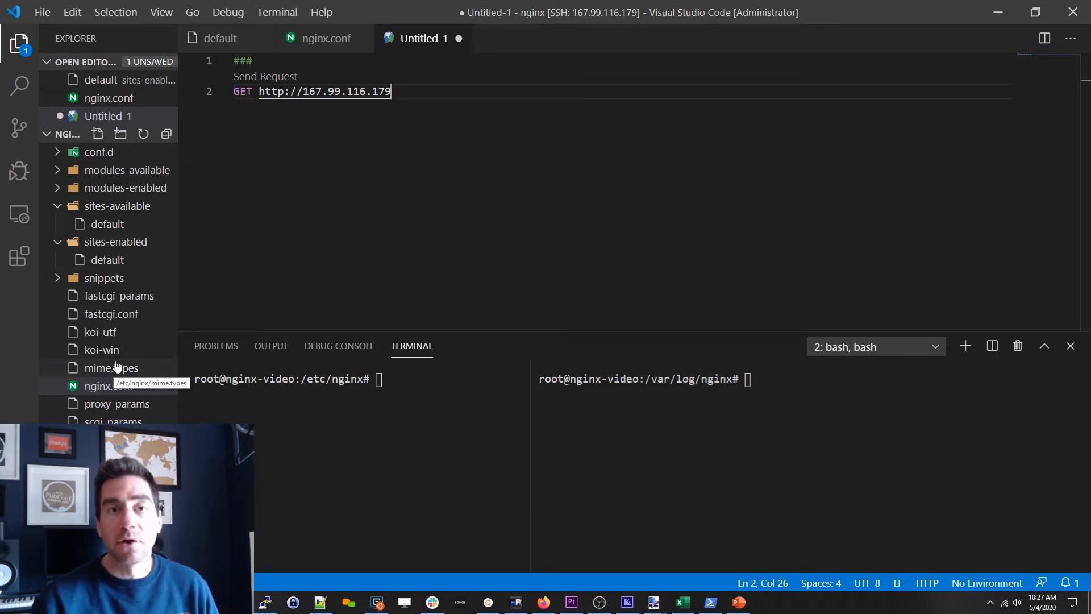
pyautogui.moveTo(264, 80)
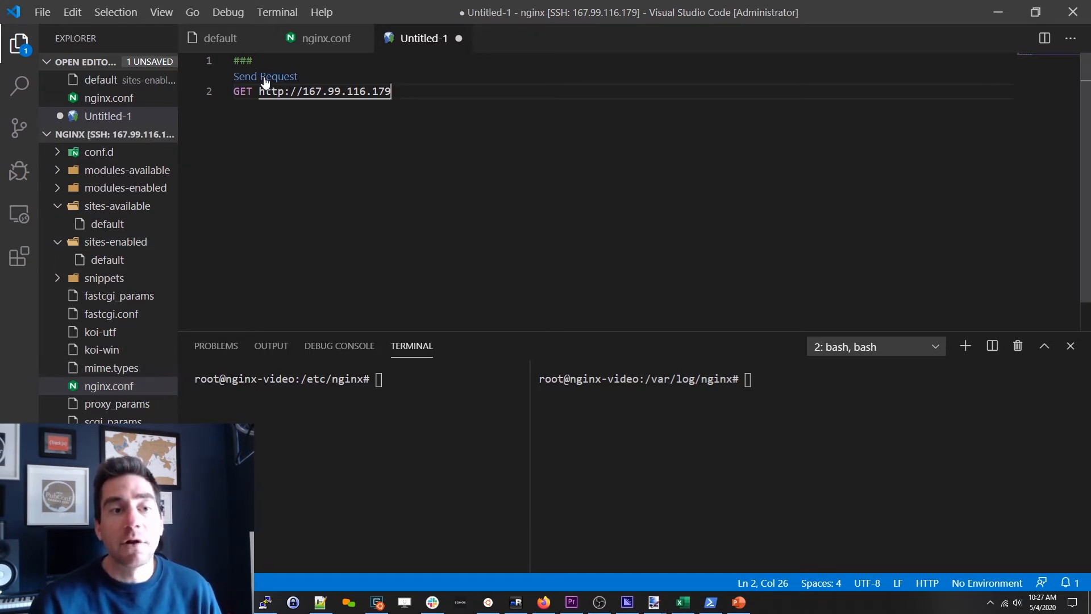
pyautogui.click(265, 76)
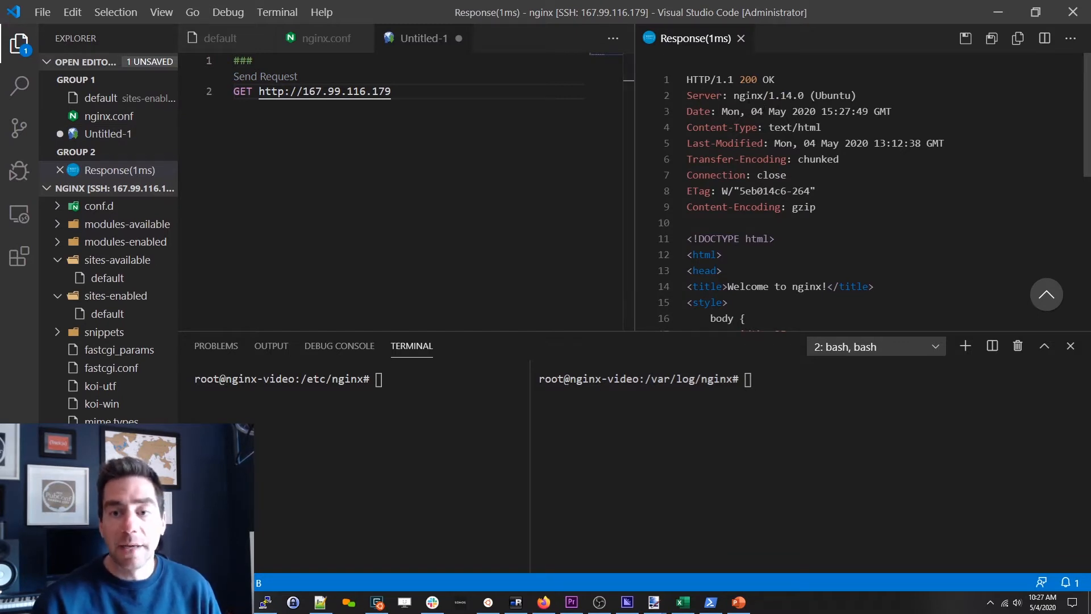
pyautogui.scroll(-3)
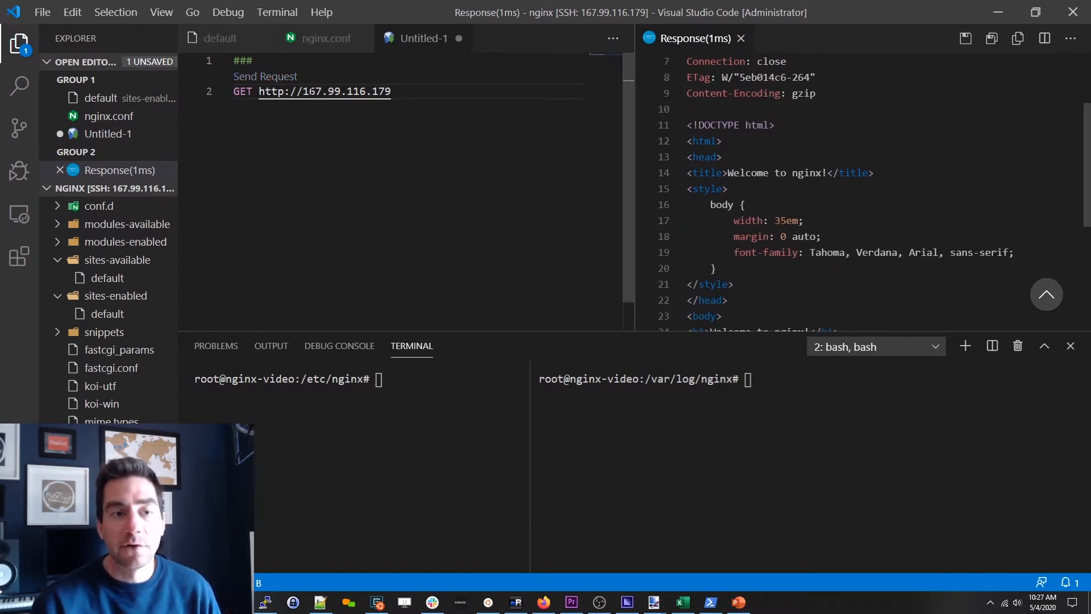
pyautogui.scroll(3)
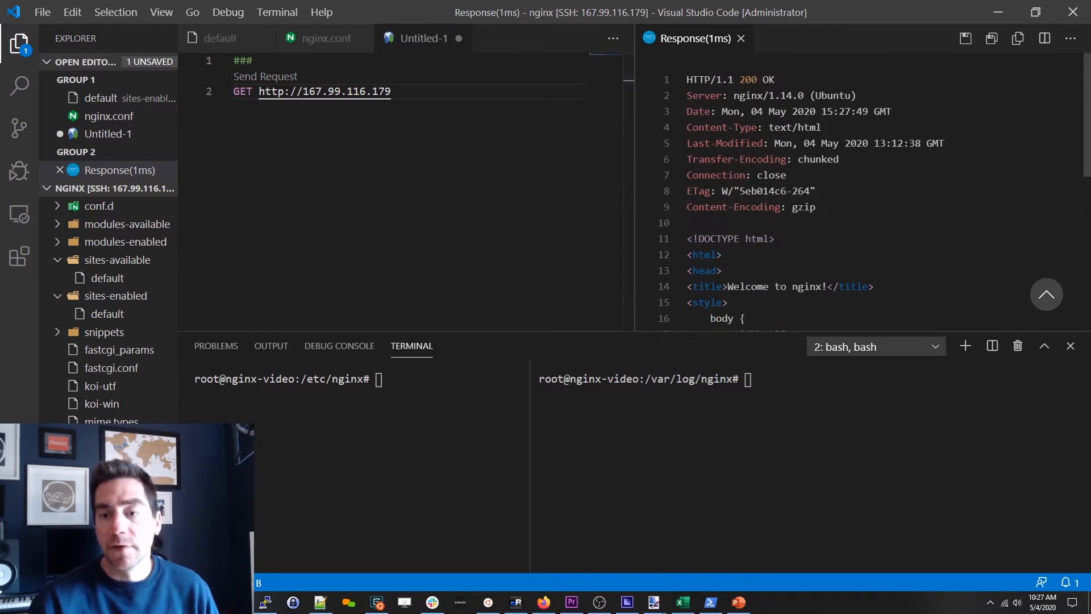
pyautogui.scroll(-3)
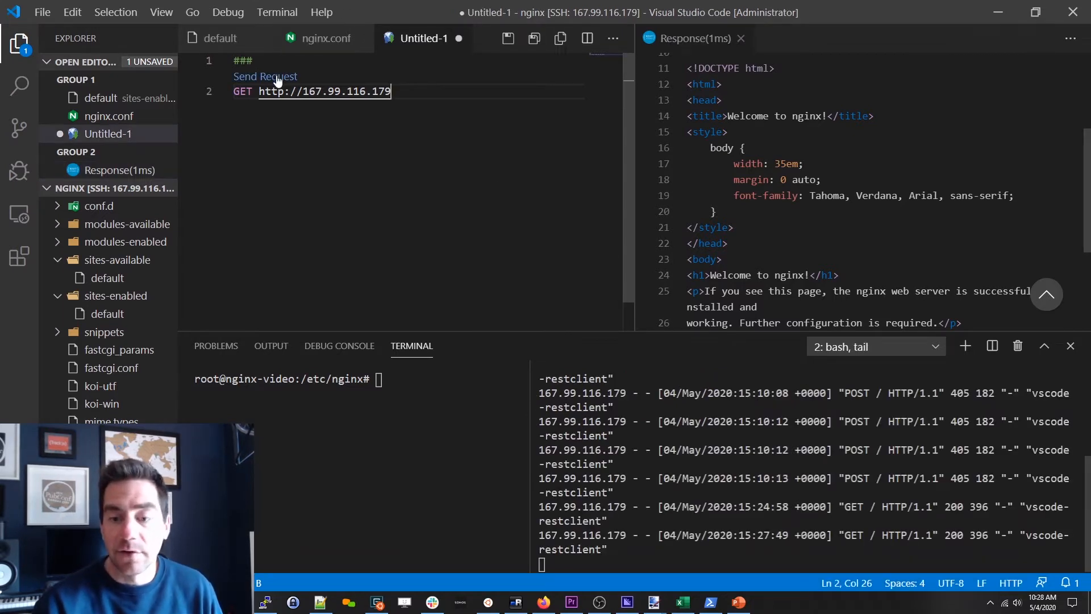
pyautogui.click(265, 75)
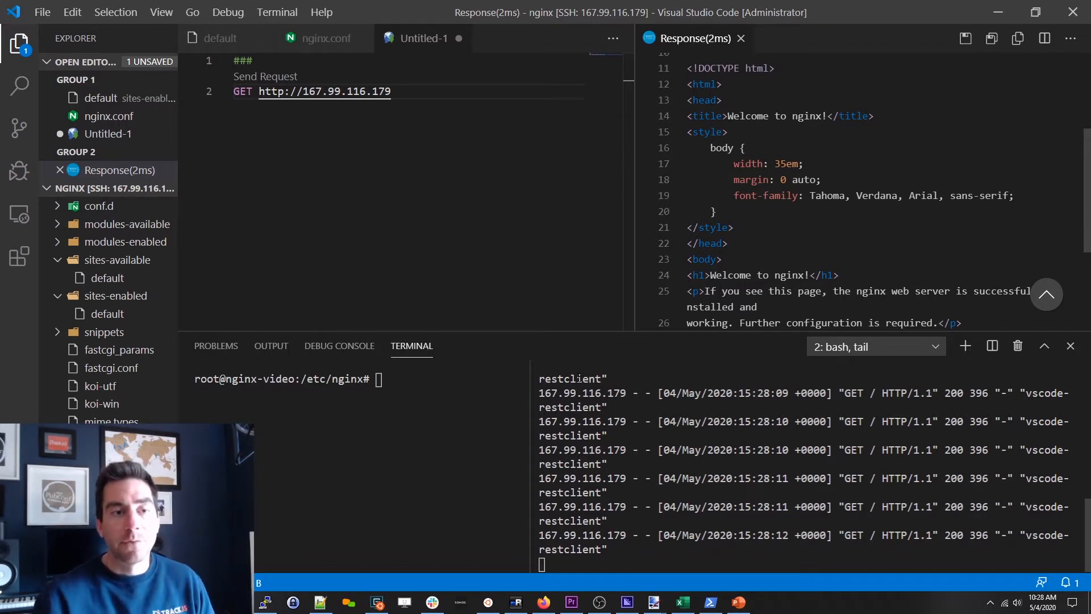
# - Turn the request into a POST to /ingest with JSON body {"eric": "awesome"}
pyautogui.doubleClick(243, 91)
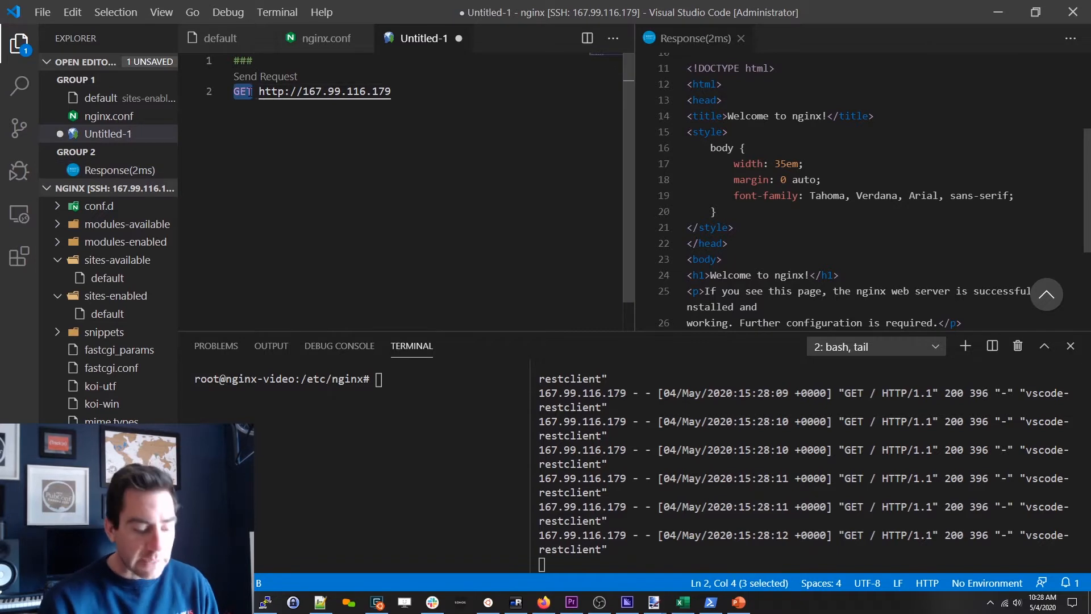
pyautogui.write('POST')
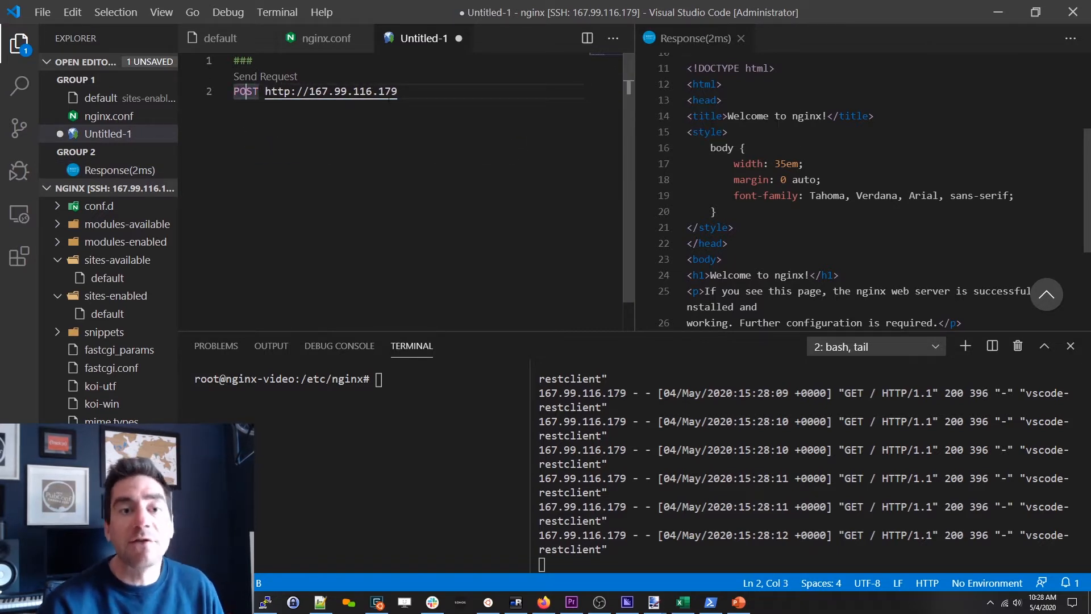
pyautogui.write('/ingest')
pyautogui.write('{')
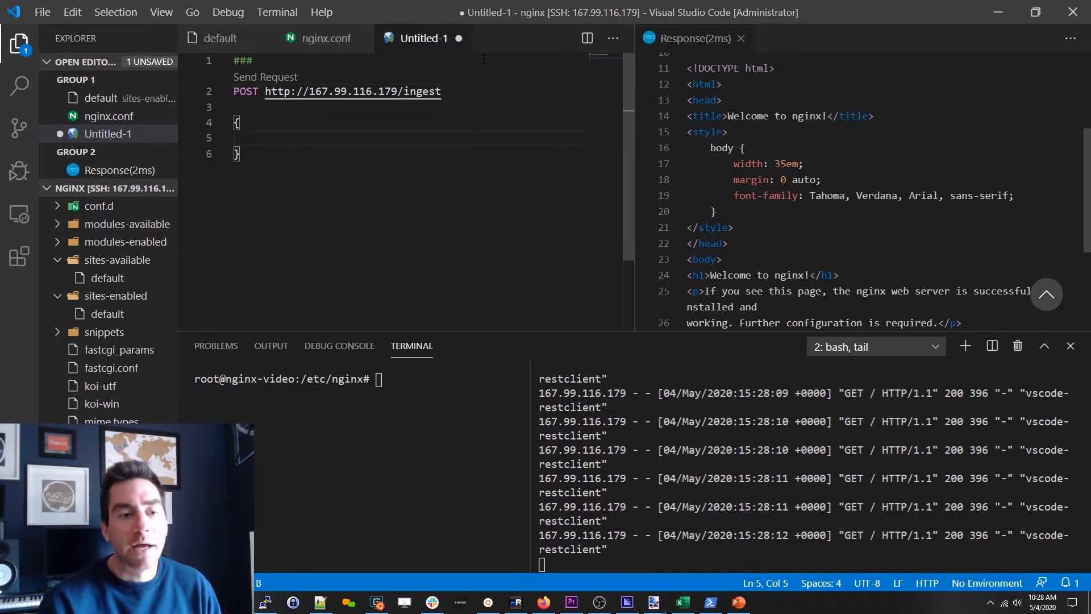
pyautogui.write('"eric": "aw')
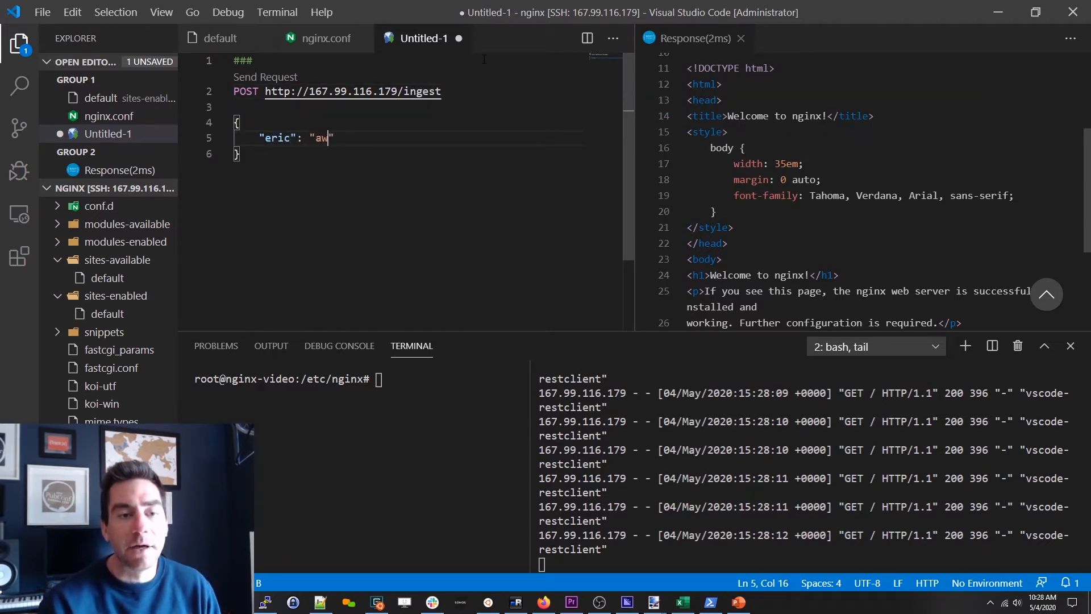
pyautogui.write('esome')
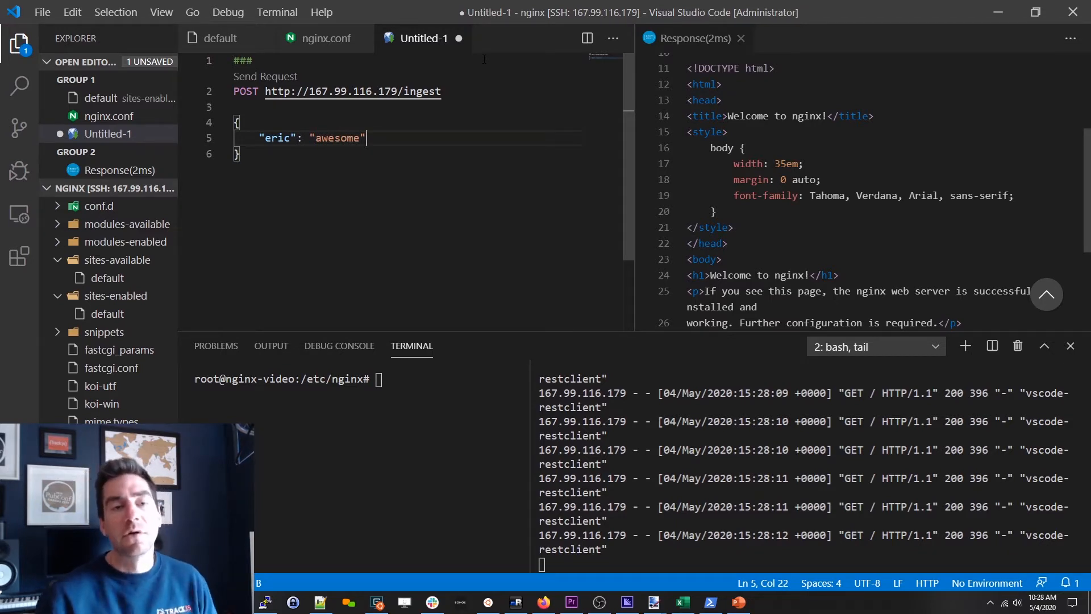
pyautogui.moveTo(266, 75)
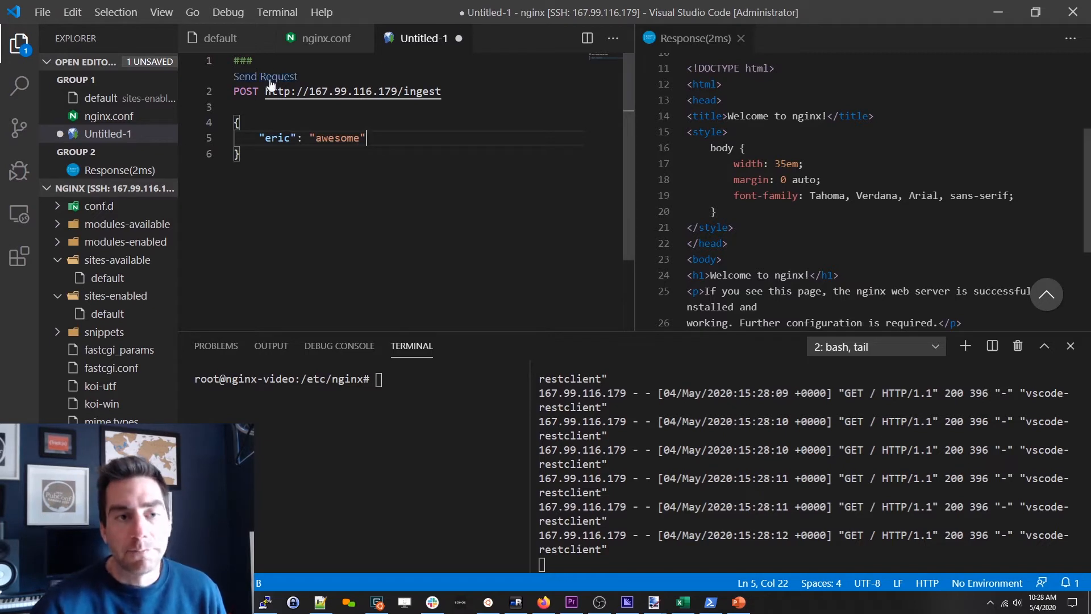
# - Send the POST a few times, getting 404 Not Found, then bring up the default site config
pyautogui.click(266, 77)
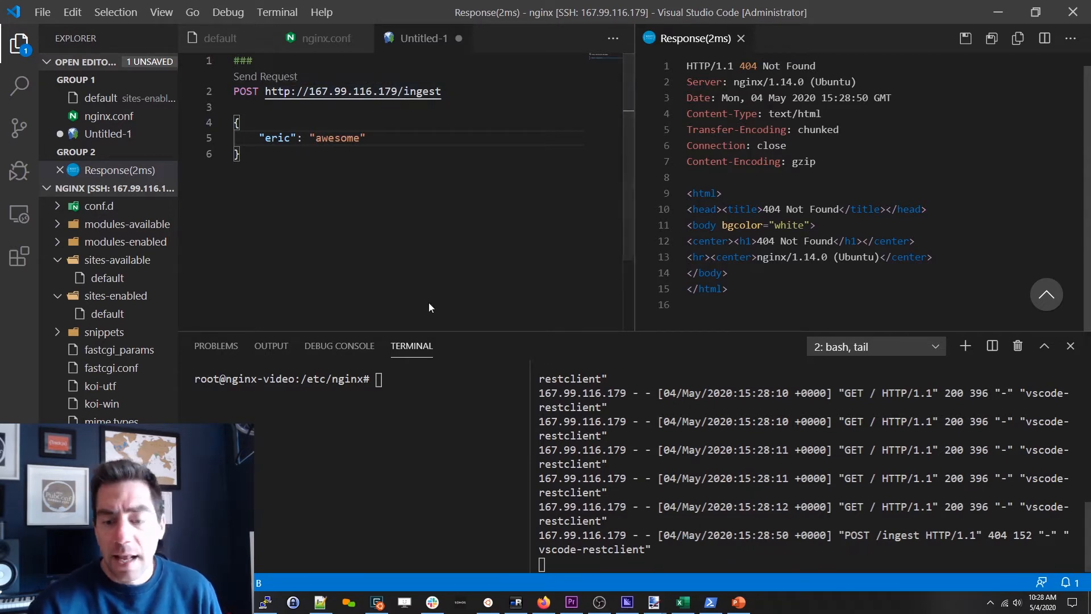
pyautogui.click(266, 76)
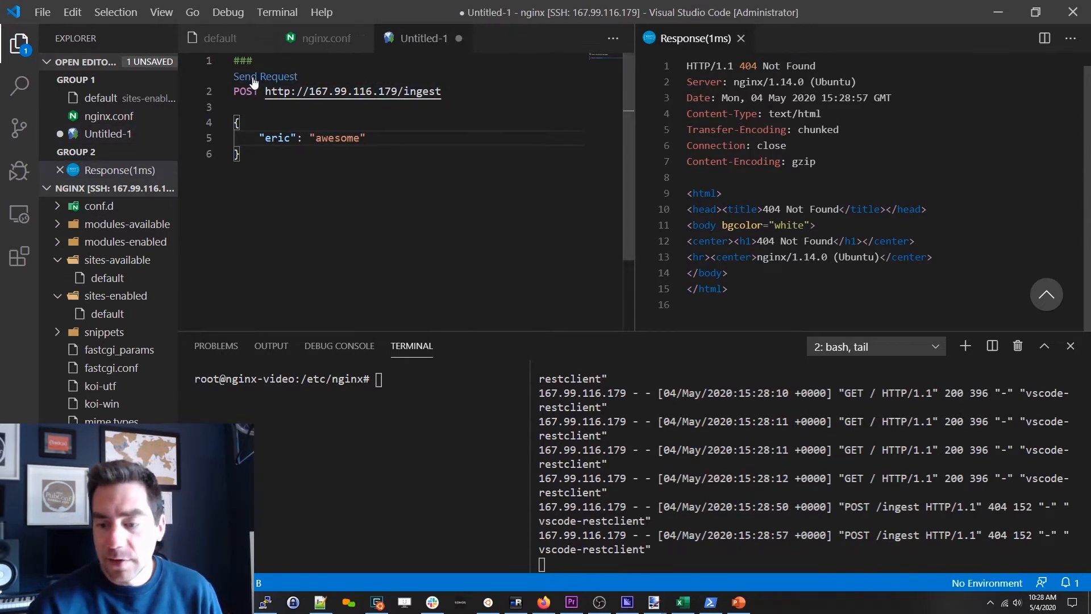
pyautogui.click(266, 76)
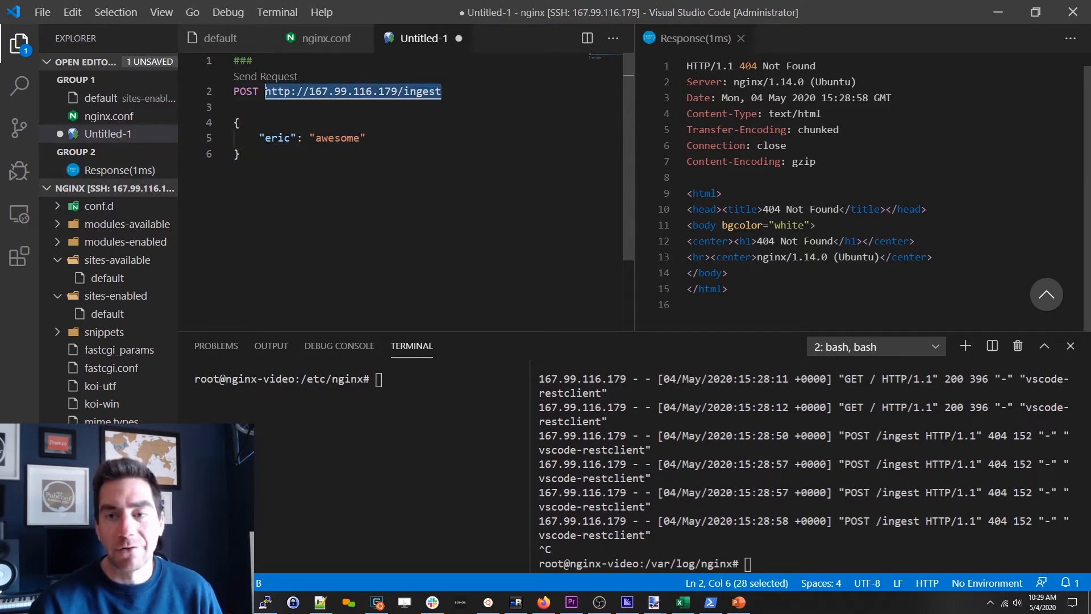
pyautogui.click(108, 314)
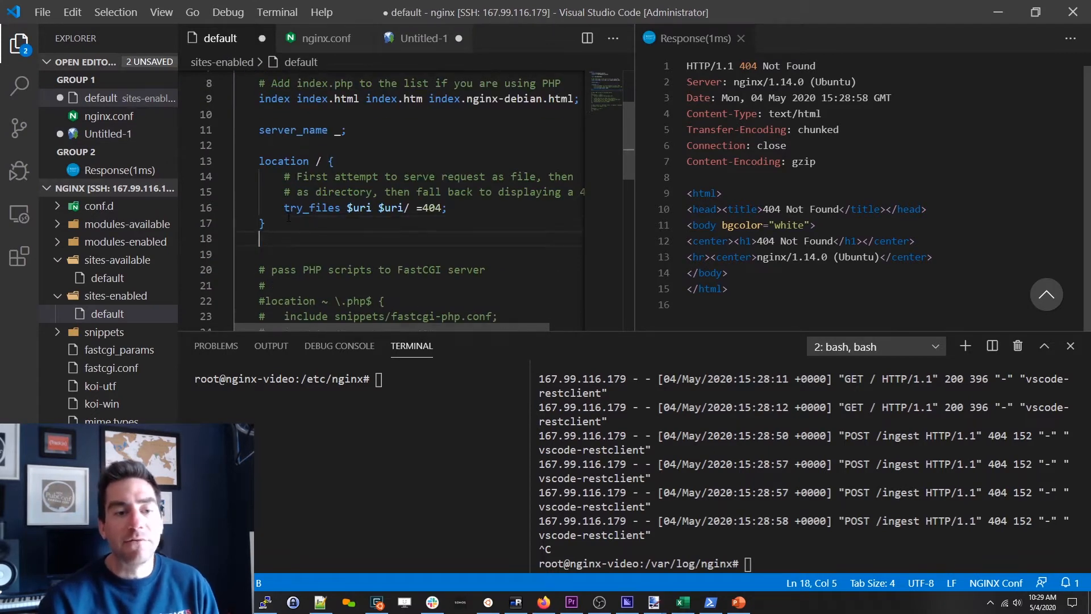
# - Add location /ingest { return 202; } to the site, run service nginx restart, and get 202 Accepted
pyautogui.write('location /ingest {')
pyautogui.write('return 202;')
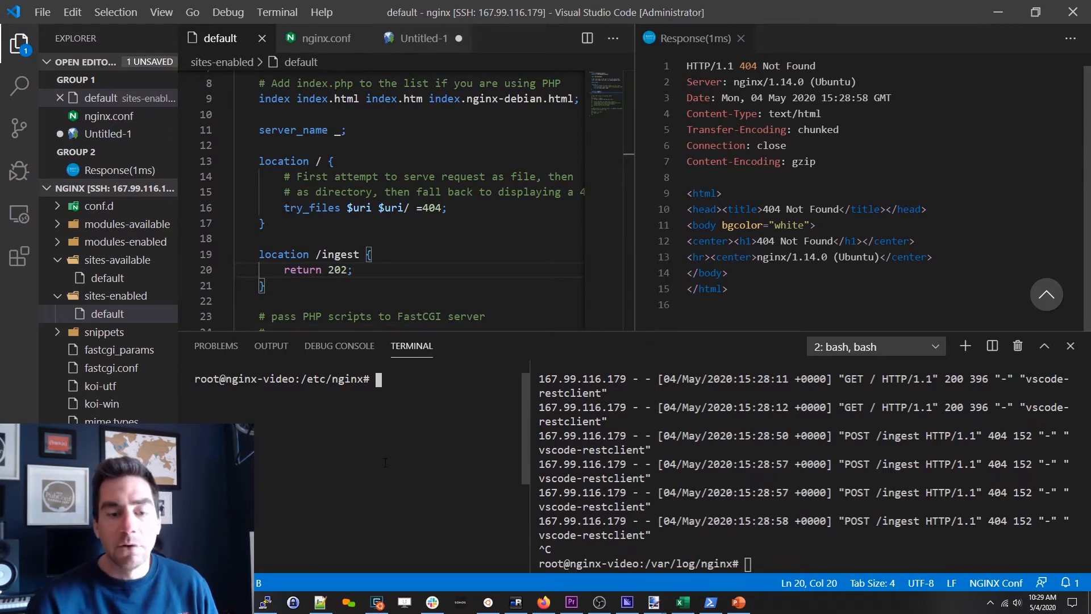
pyautogui.write('service nginx restart')
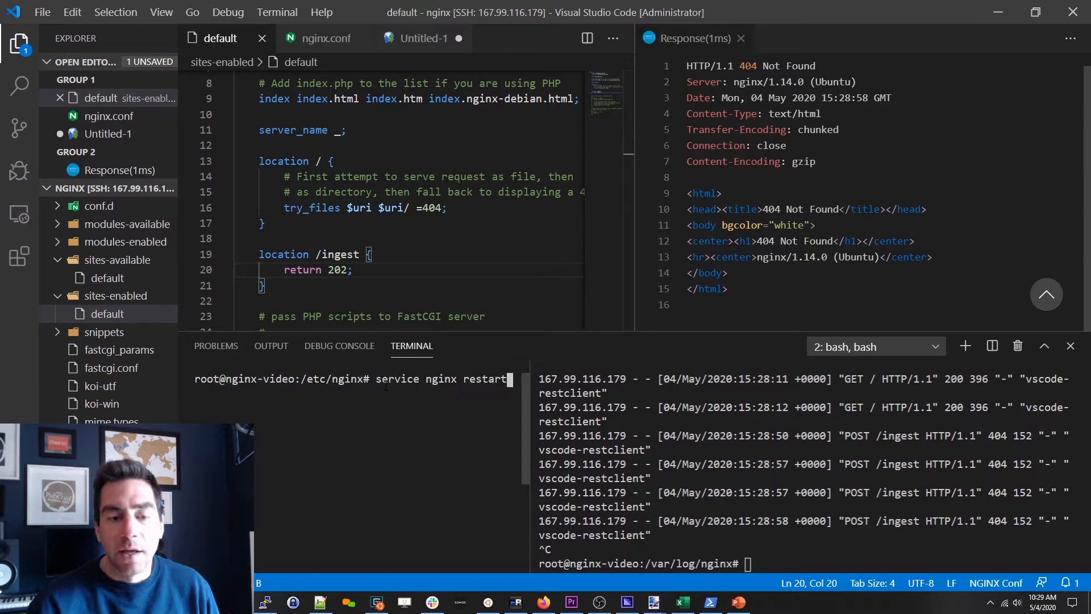
pyautogui.click(421, 38)
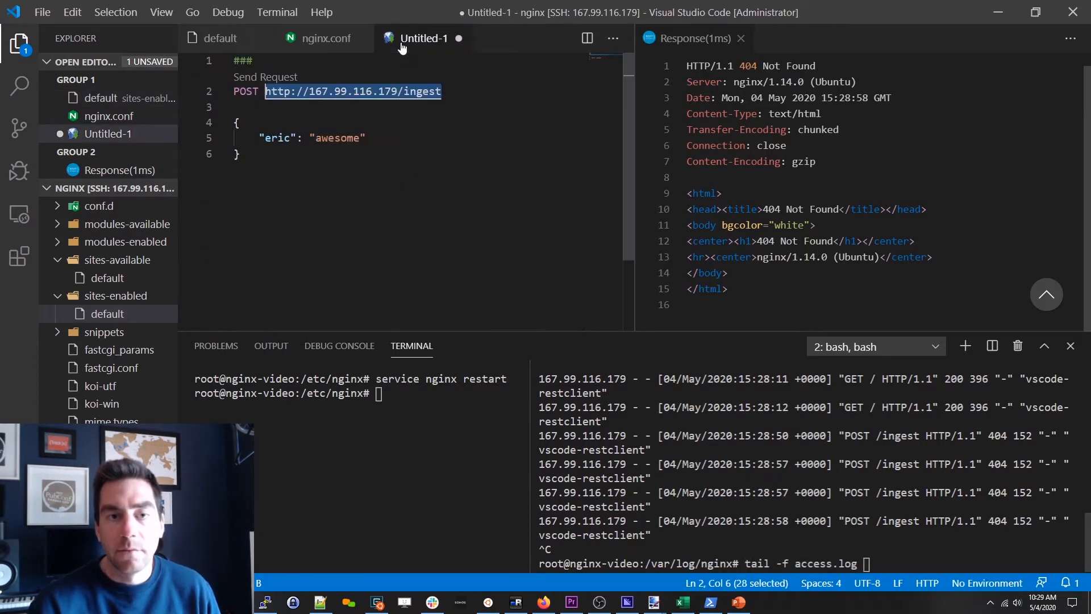
pyautogui.click(265, 76)
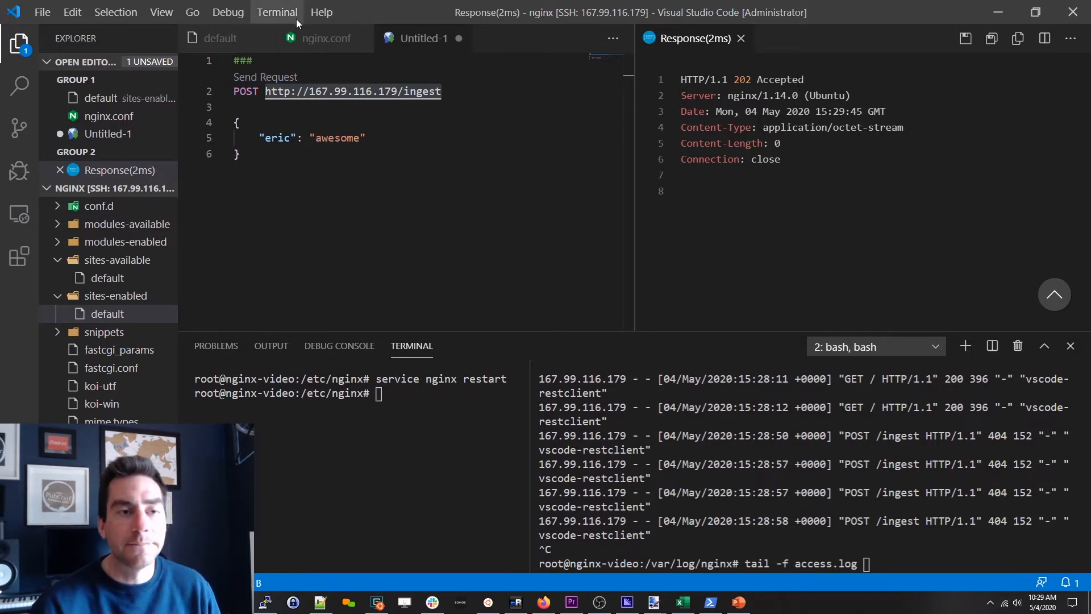
# - Give the /ingest location access_log /var/log/nginx/ingest.log, restart nginx and start tailing the new file
pyautogui.click(221, 38)
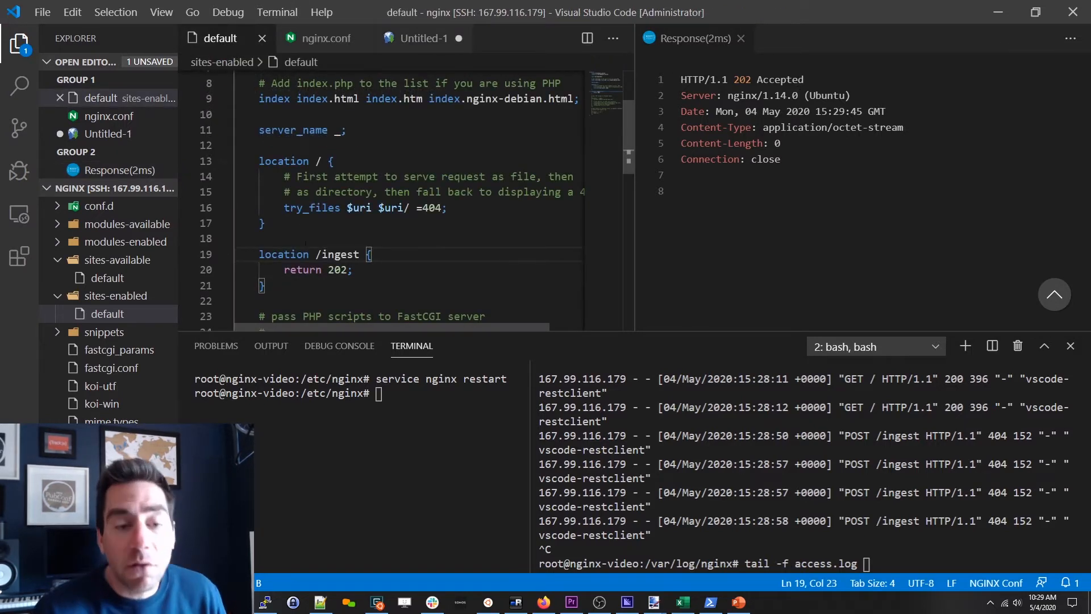
pyautogui.press('enter')
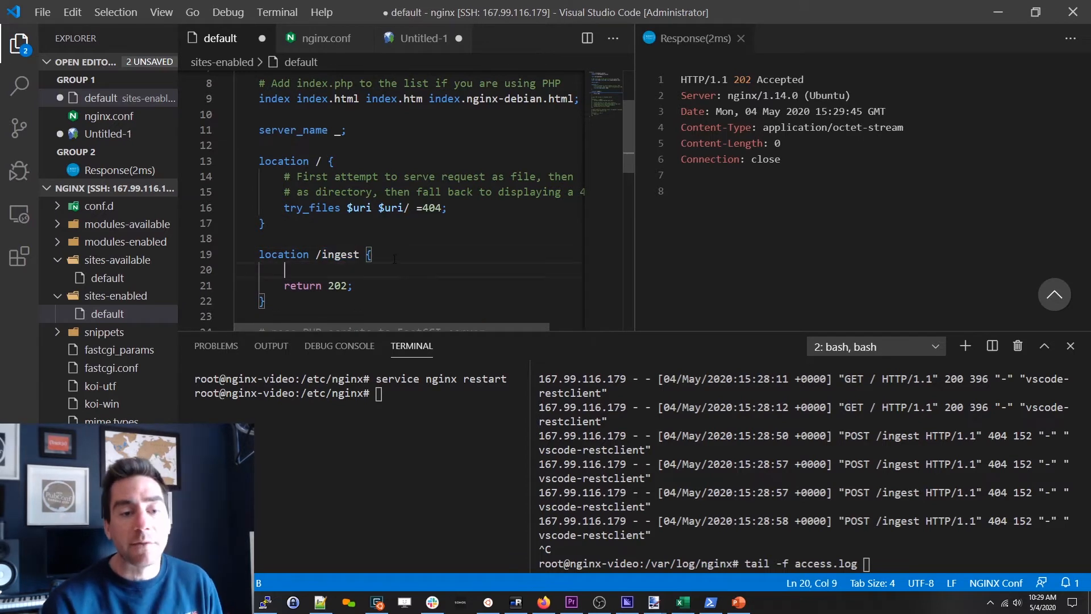
pyautogui.write('access_log')
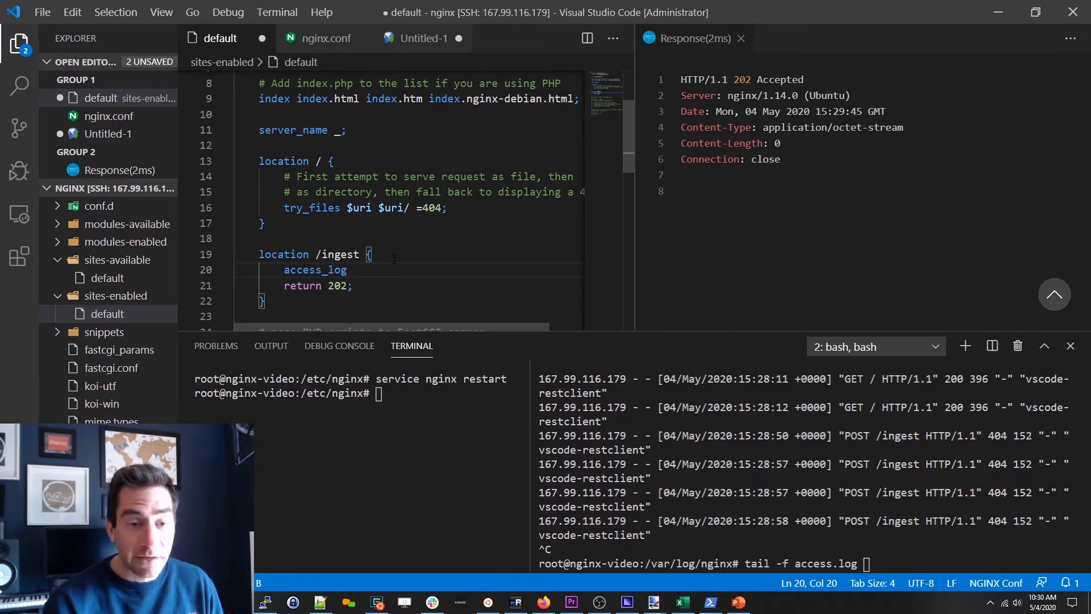
pyautogui.write('/var/log/nginx')
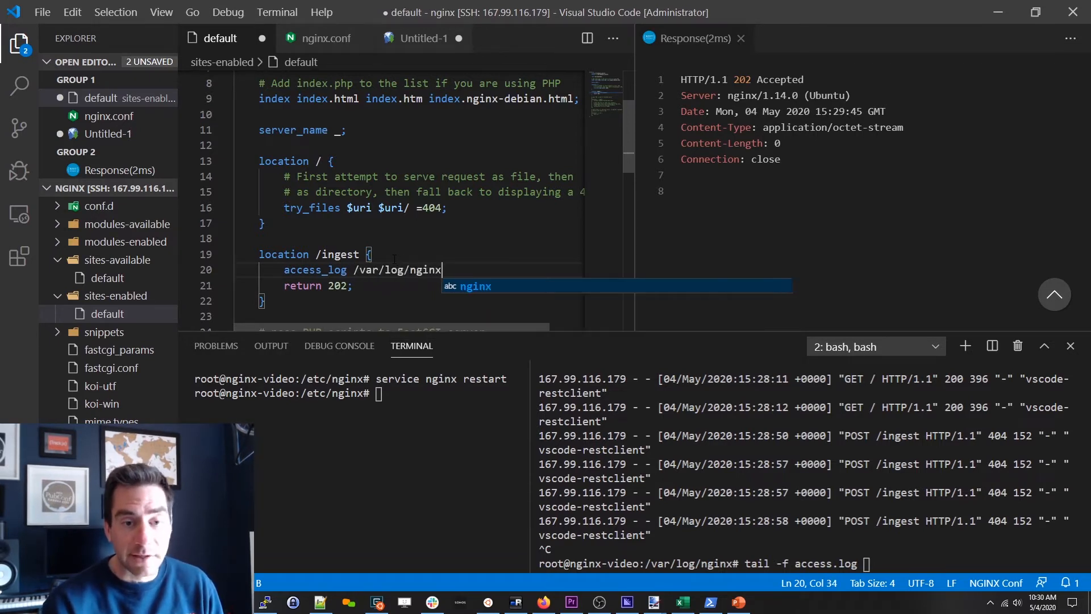
pyautogui.write('/ingest.log;')
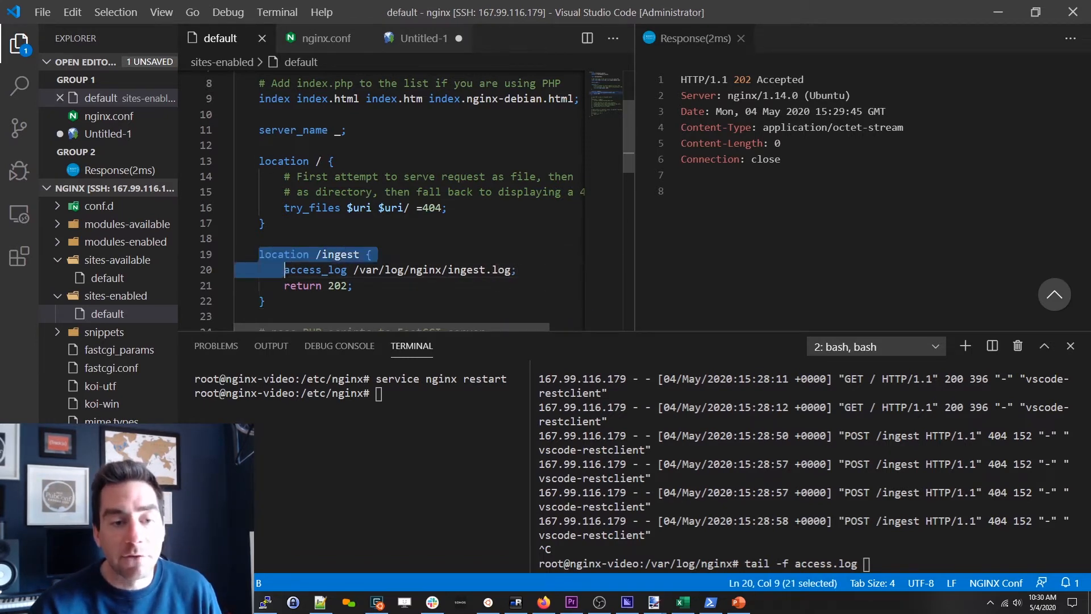
pyautogui.click(492, 270)
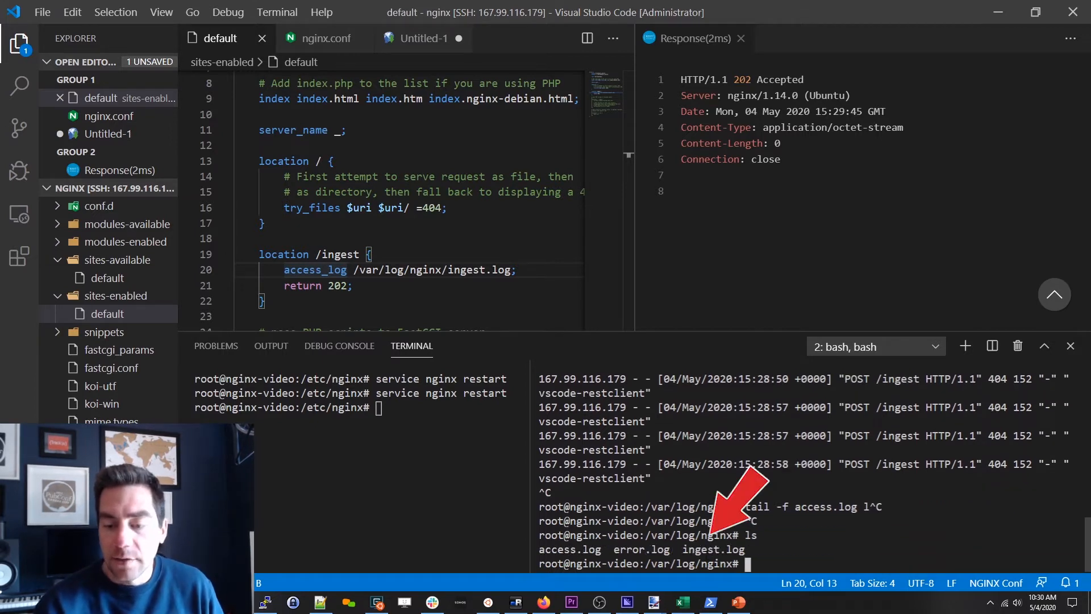
pyautogui.write('tail -')
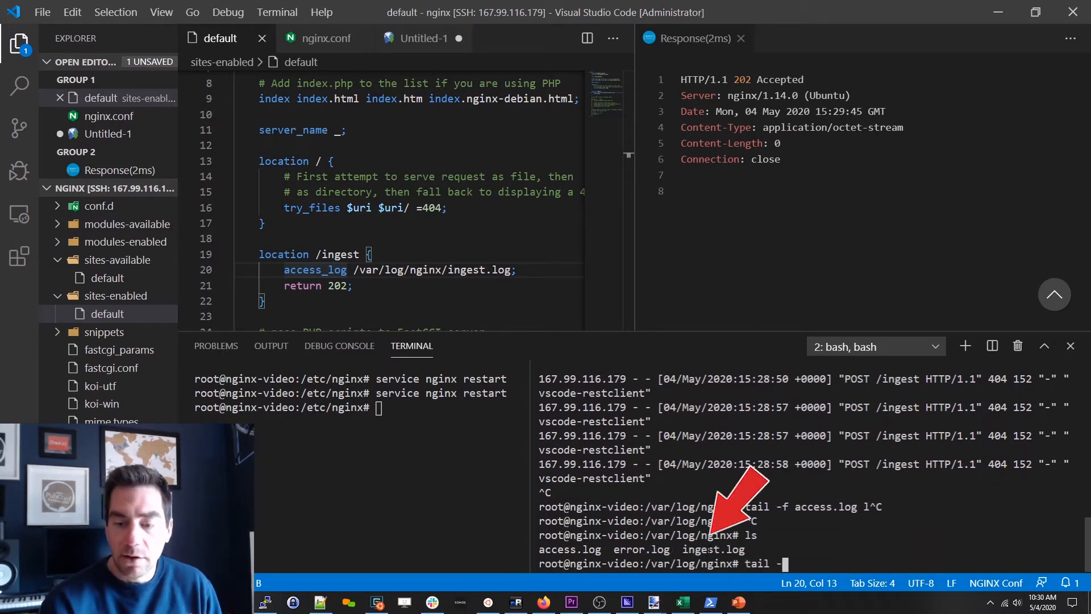
# - Send the POST to /ingest (202, logged in ingest.log), then to the bare host, getting 405
pyautogui.click(422, 38)
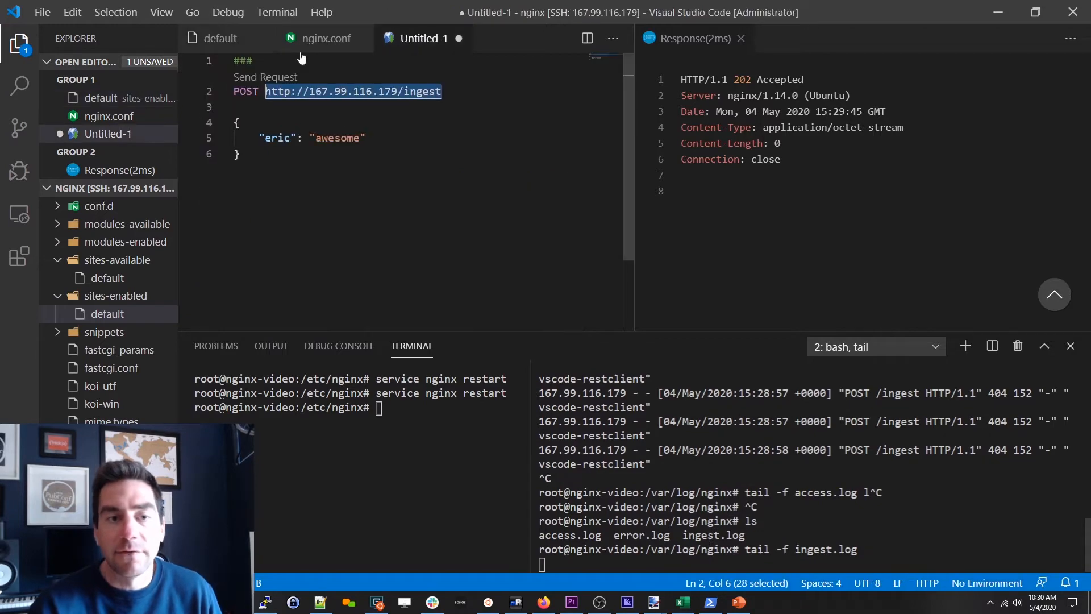
pyautogui.click(266, 77)
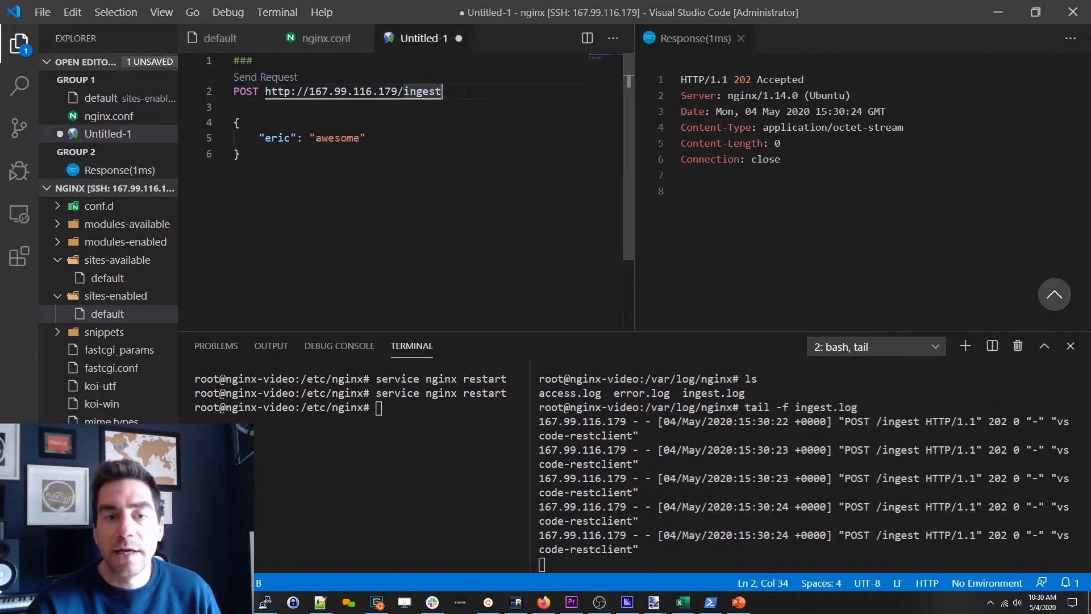
pyautogui.press('Backspace')
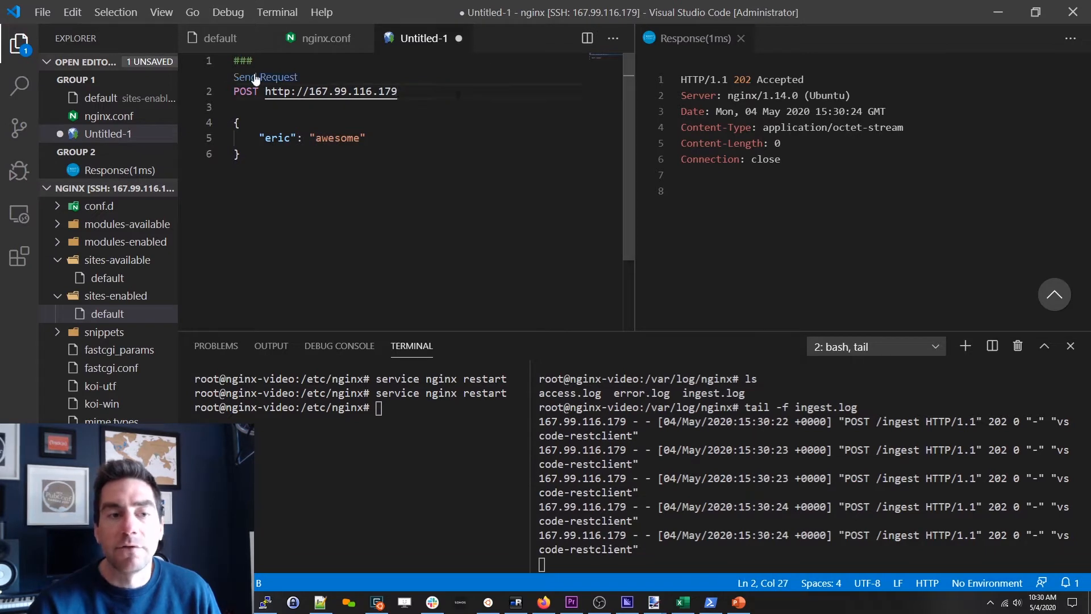
pyautogui.click(265, 77)
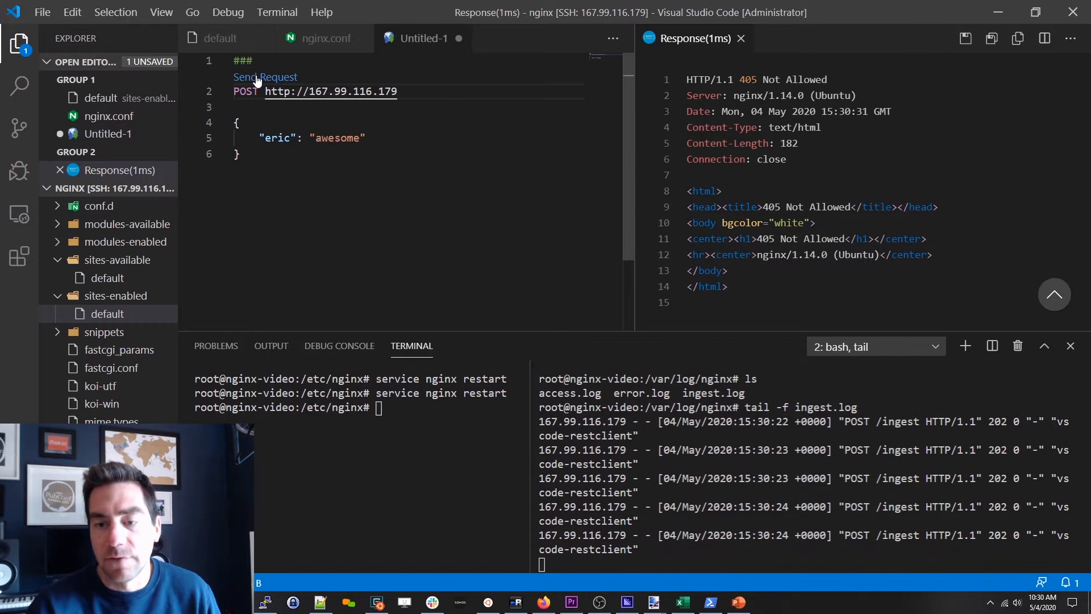
pyautogui.click(266, 77)
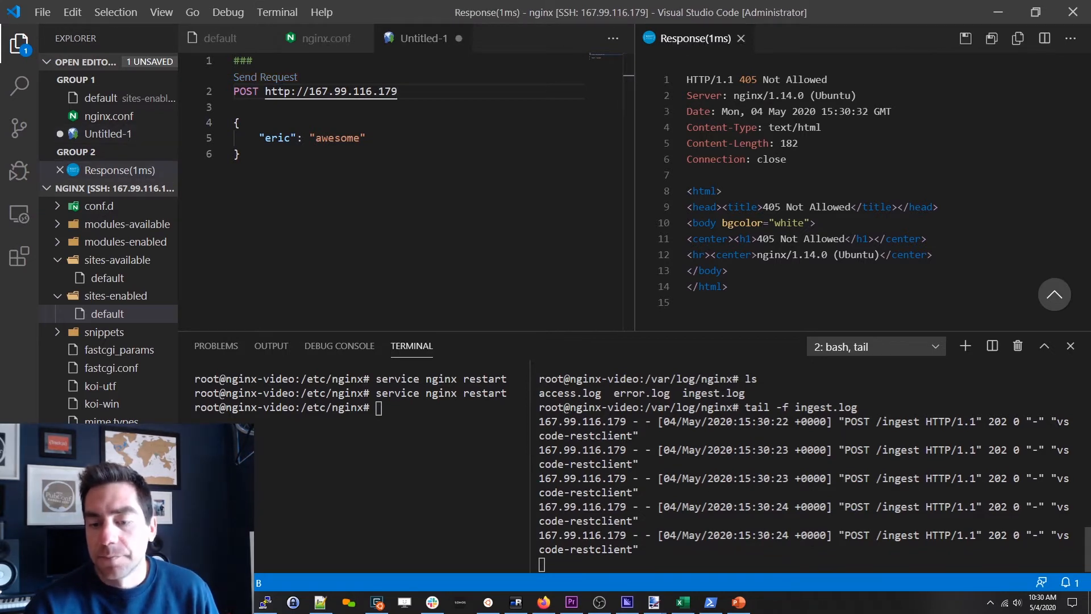
# - Restore /ingest in the URL and send again, confirming the hits land in ingest.log
pyautogui.click(418, 91)
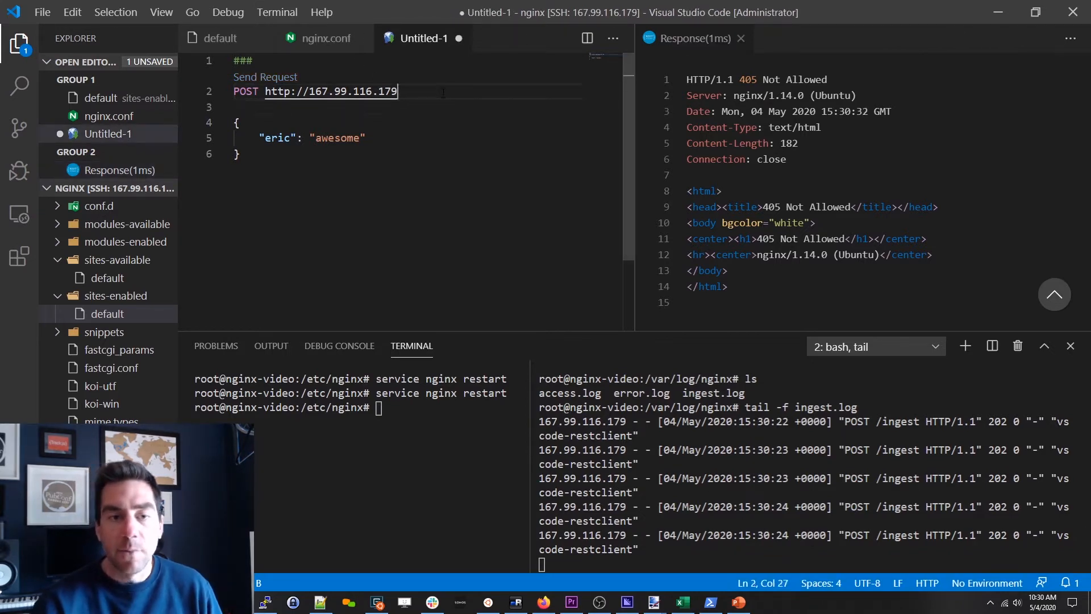
pyautogui.write('/ingest')
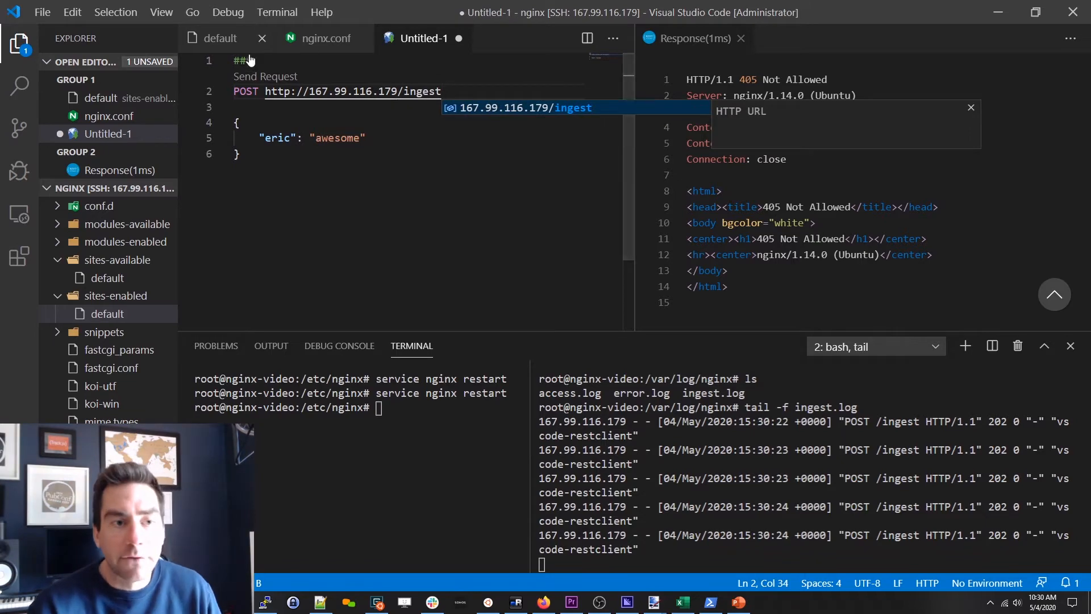
pyautogui.click(265, 77)
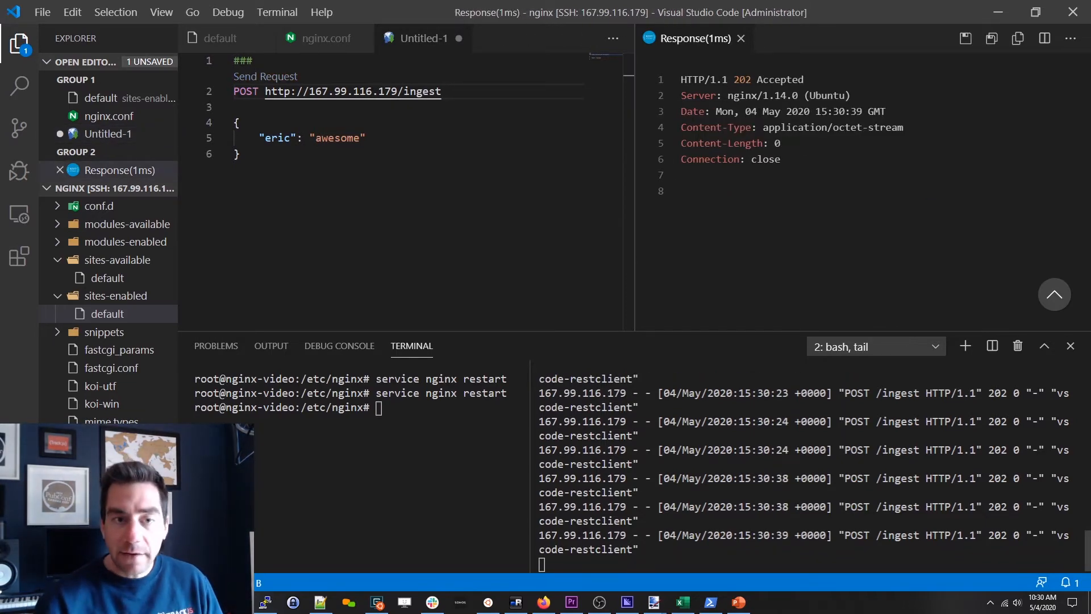
pyautogui.click(324, 38)
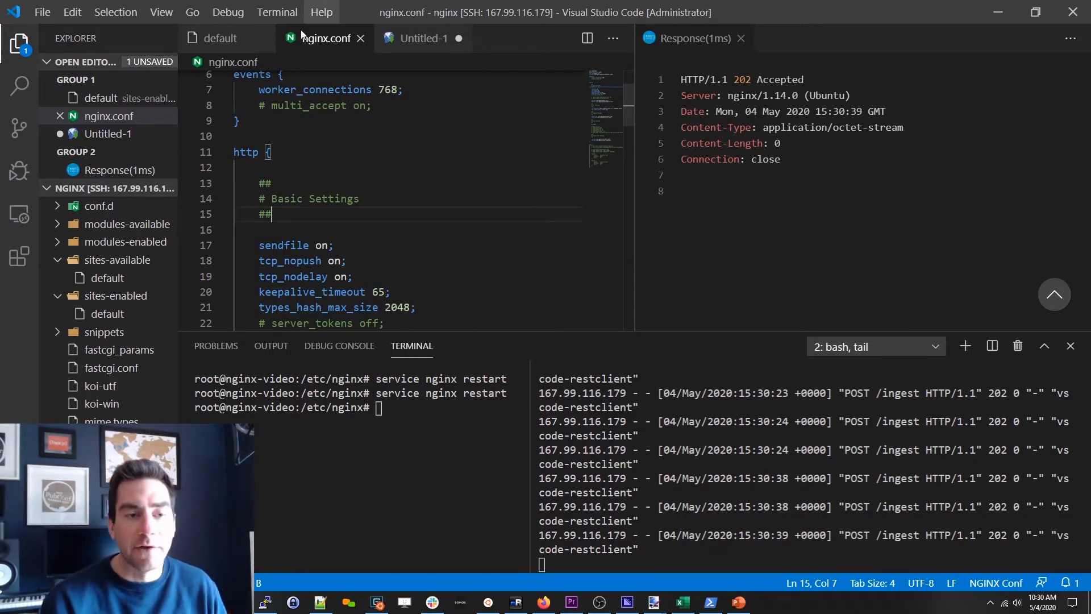
# - Start a log_format json_ingest '' directive in nginx.conf's http block
pyautogui.press('Enter')
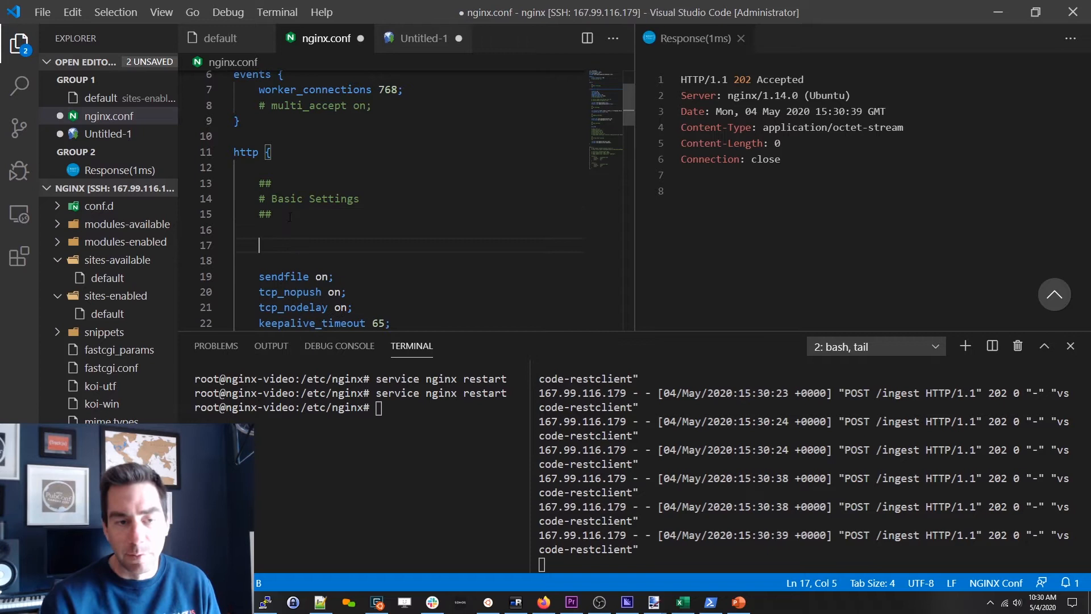
pyautogui.write('log_for')
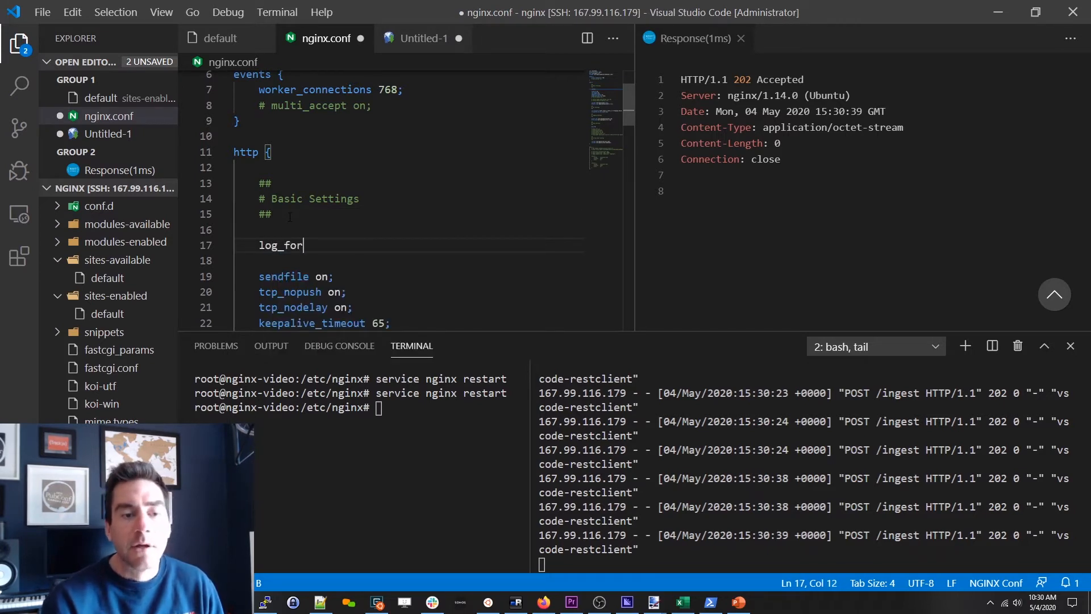
pyautogui.write('mat')
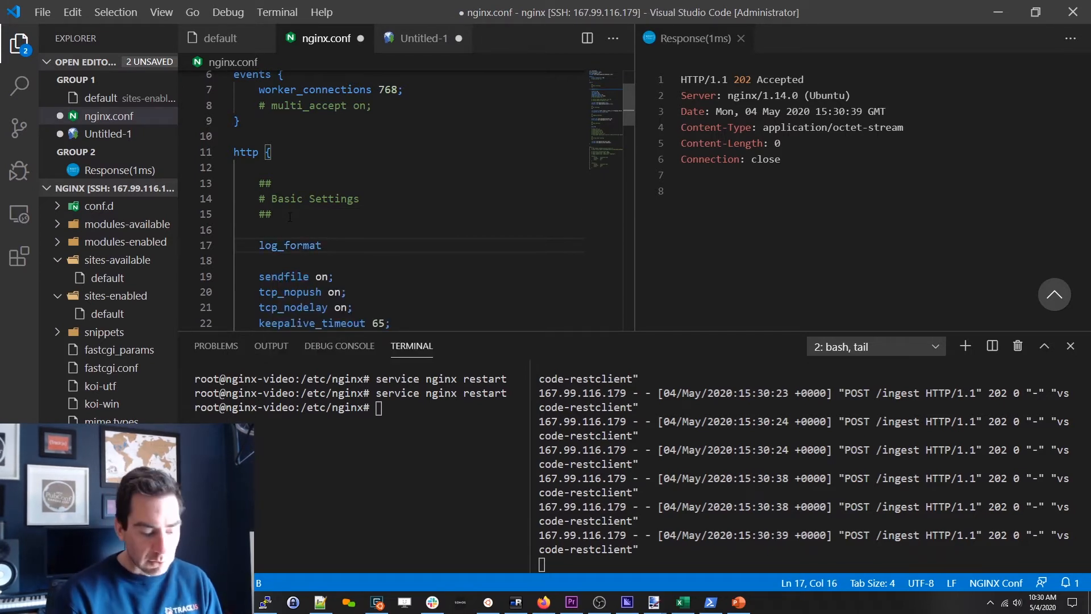
pyautogui.write('json')
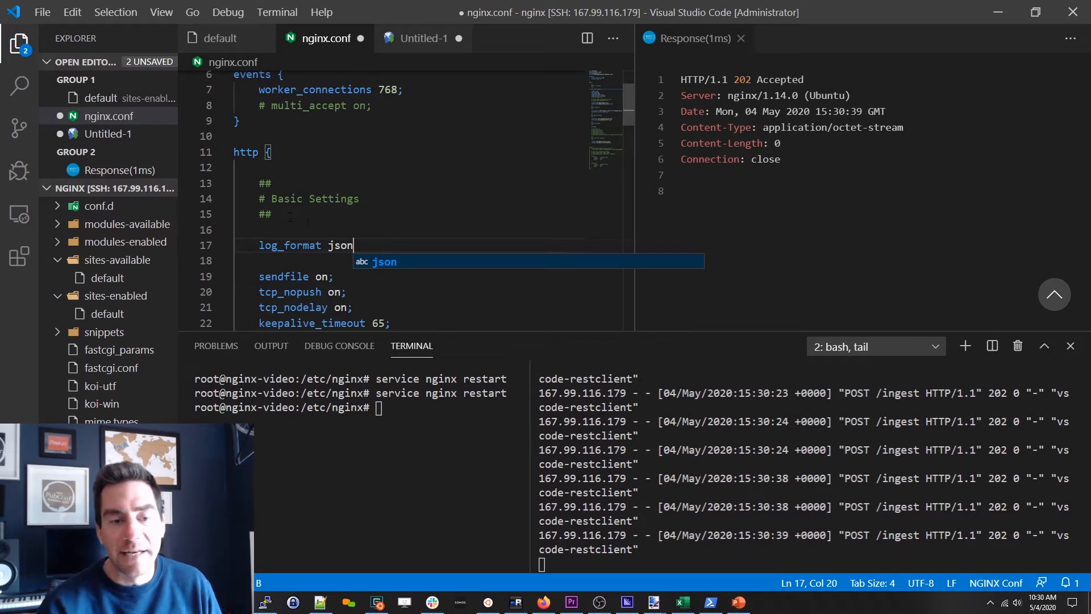
pyautogui.write('_in')
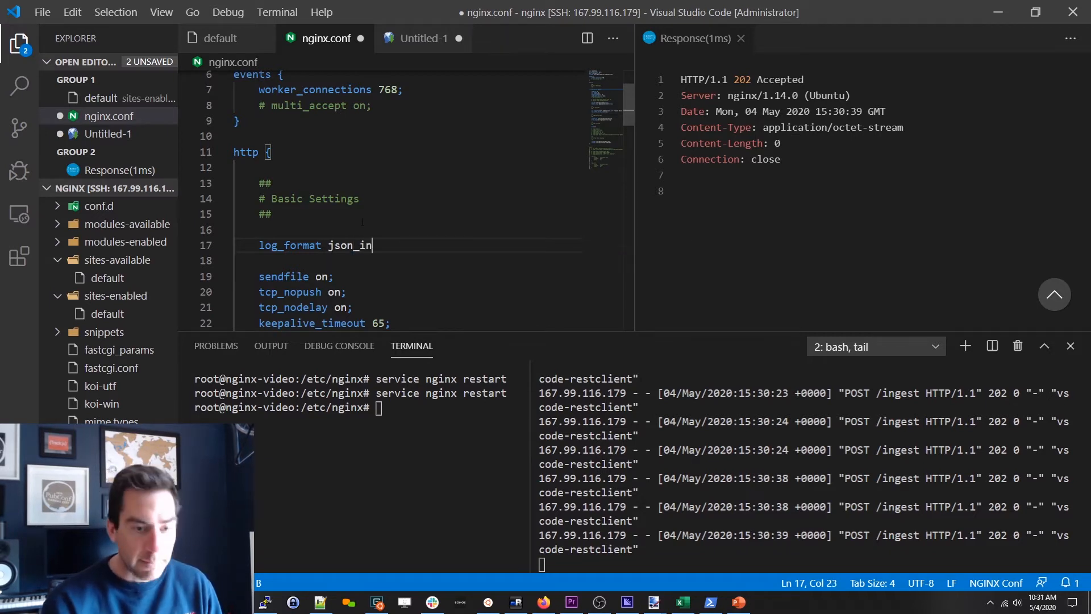
pyautogui.write('gest')
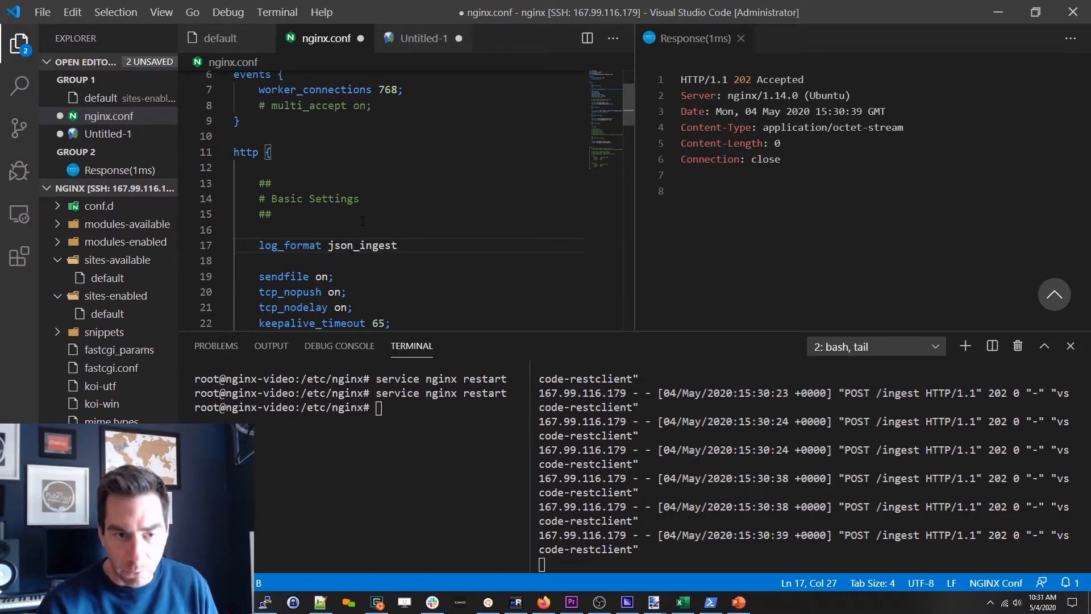
pyautogui.write("'';")
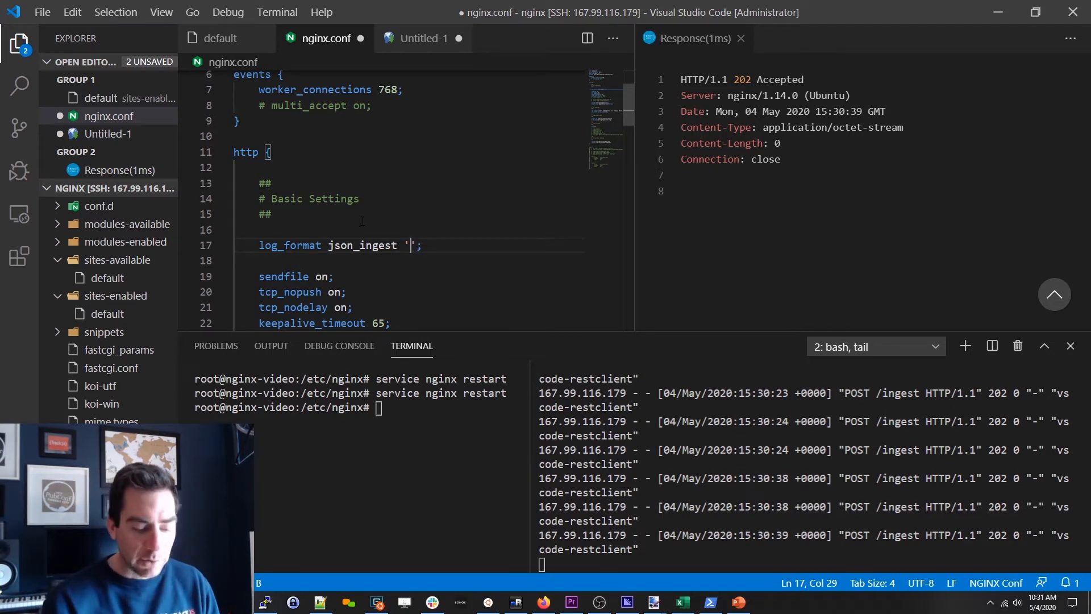
# - Fill the format with { "timestamp": "$time_iso8601" } and save the file
pyautogui.write('{ "" }')
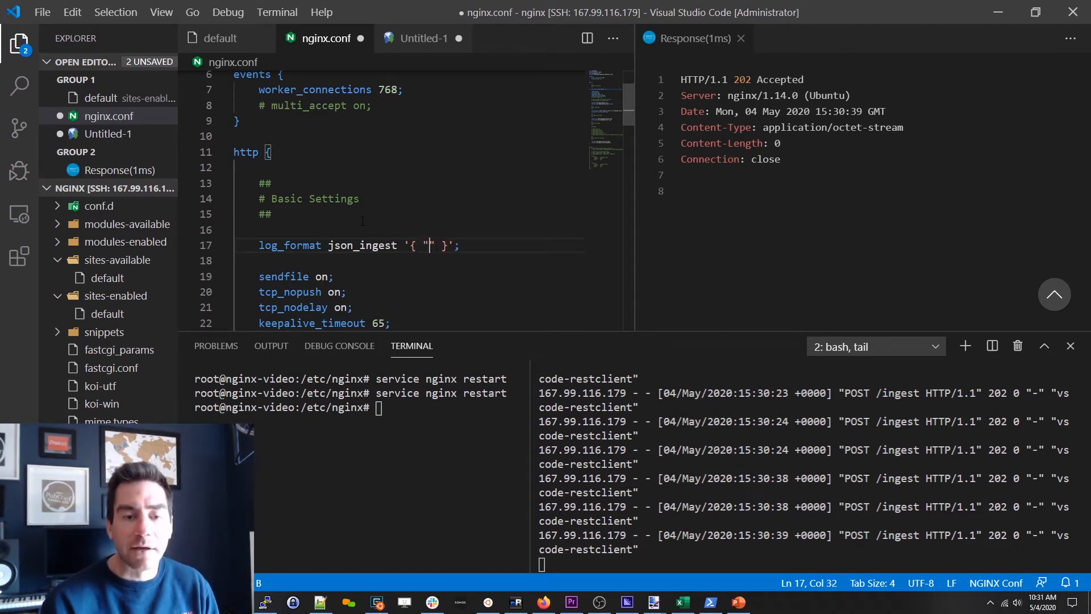
pyautogui.write('timestamp')
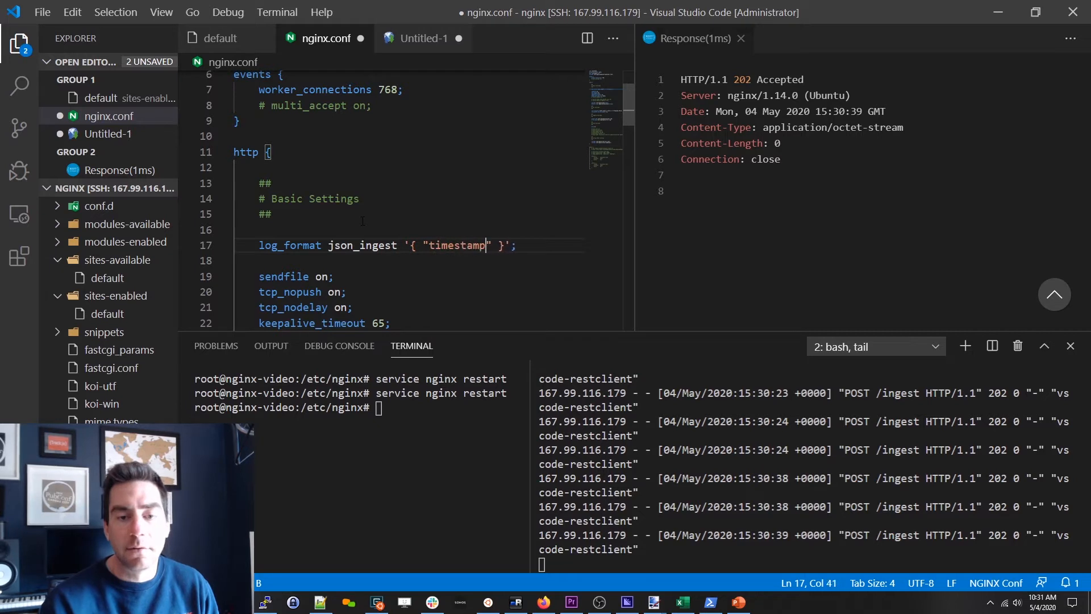
pyautogui.write(': ""')
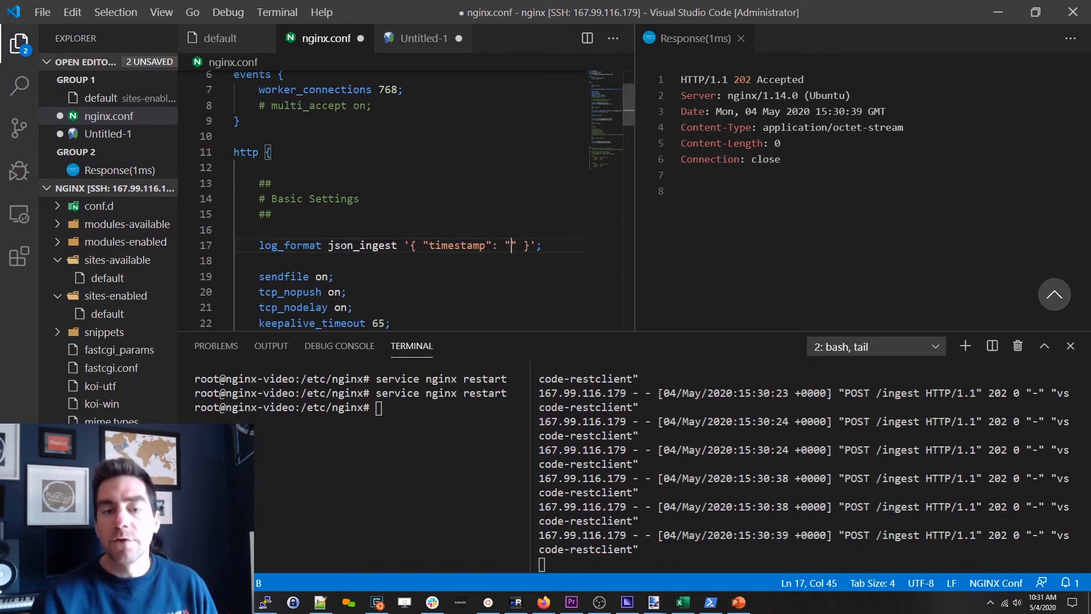
pyautogui.write('$')
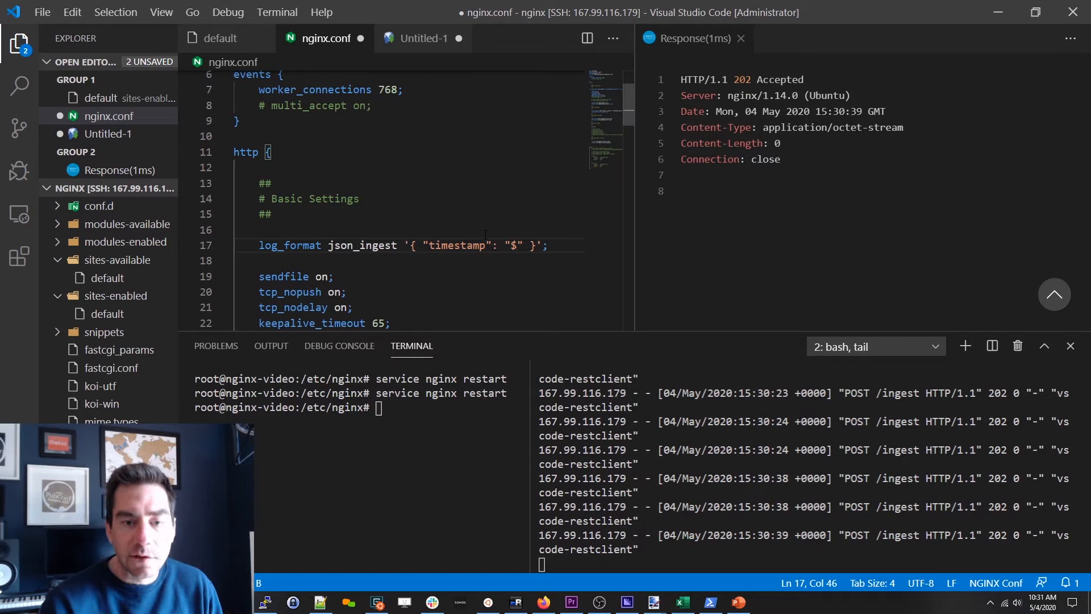
pyautogui.write('time_iso')
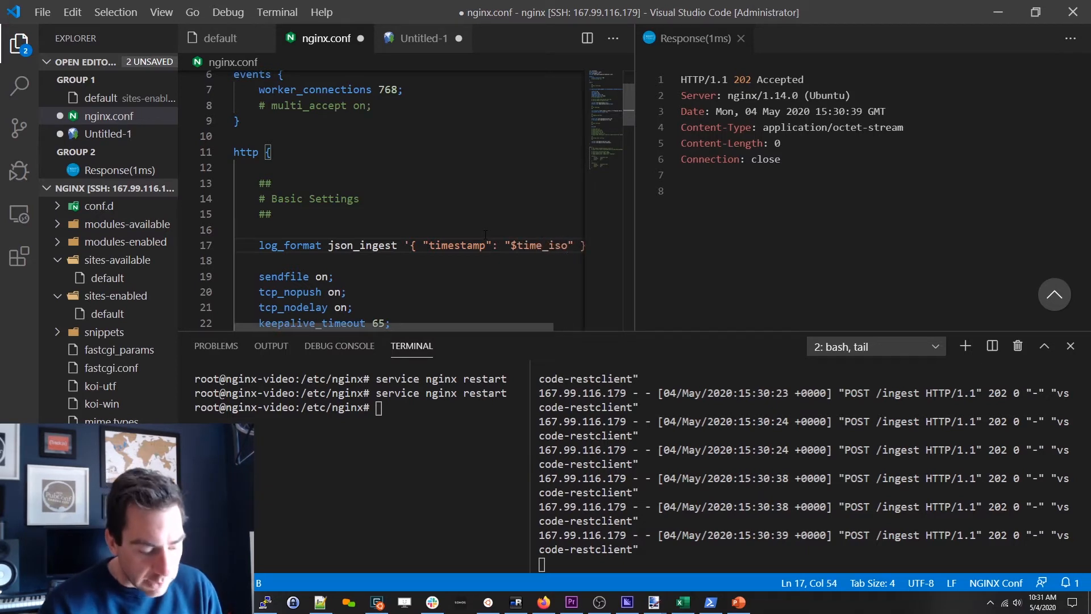
pyautogui.write('8601')
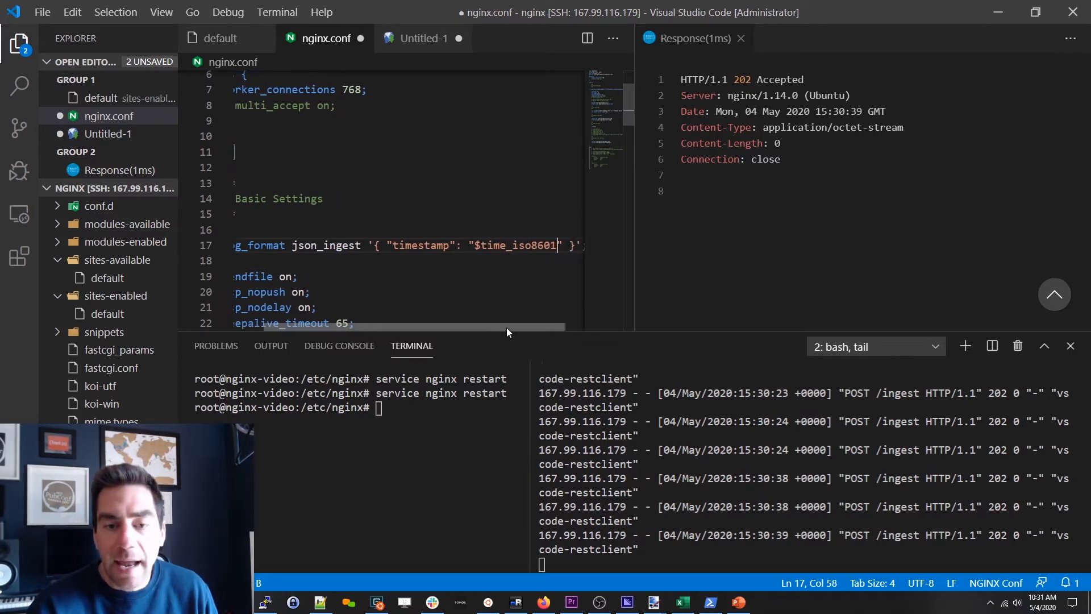
pyautogui.hscroll(-3)
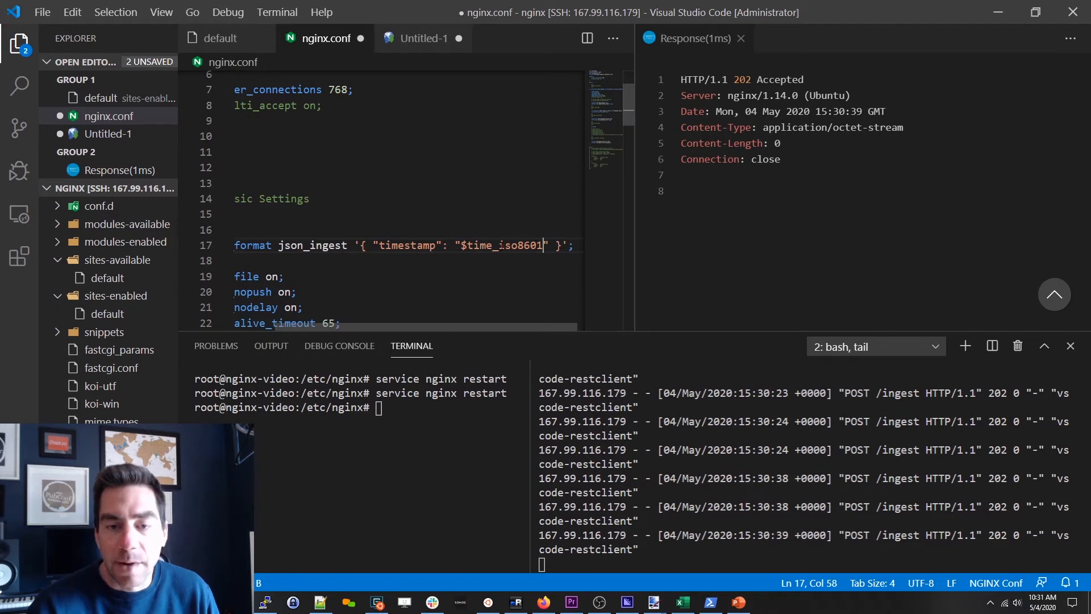
pyautogui.doubleClick(474, 245)
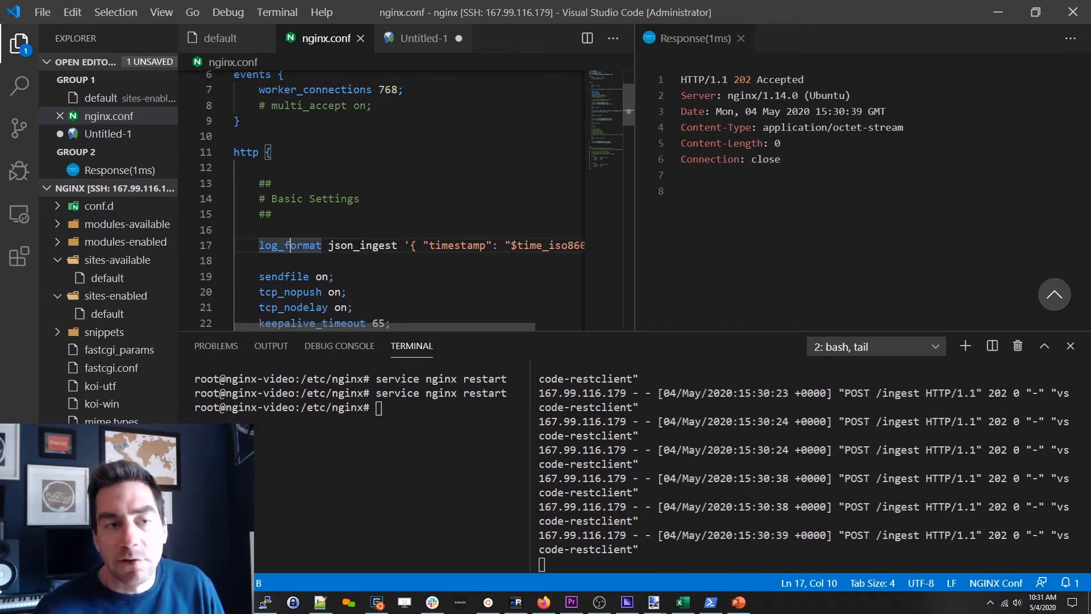
# - Append json_ingest to the /ingest access_log line, save and restart nginx
pyautogui.click(222, 38)
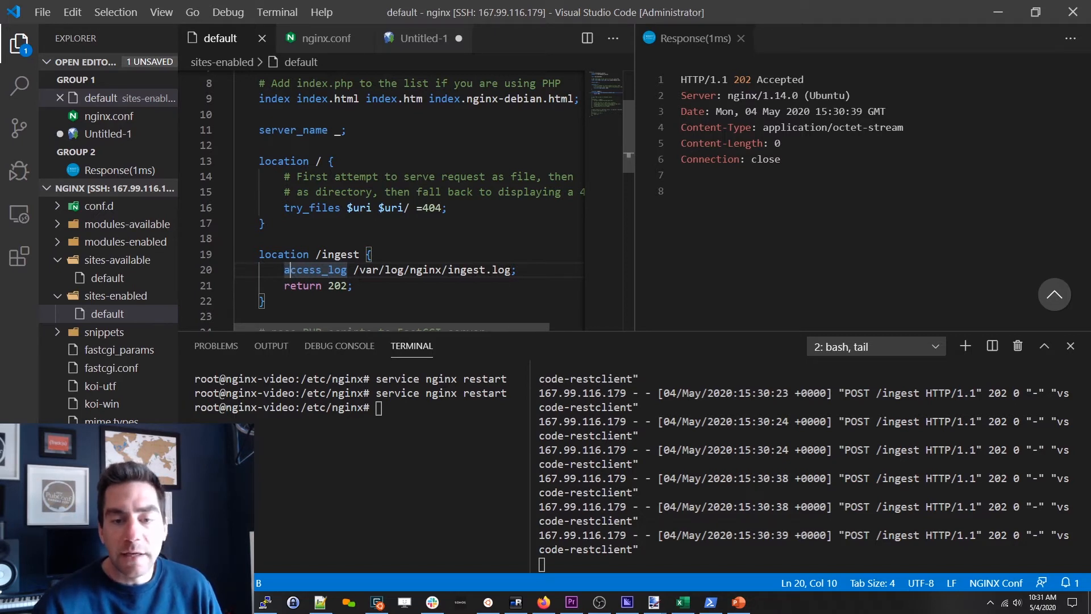
pyautogui.write('json_ingest')
pyautogui.click(359, 407)
pyautogui.write('service nginx restart')
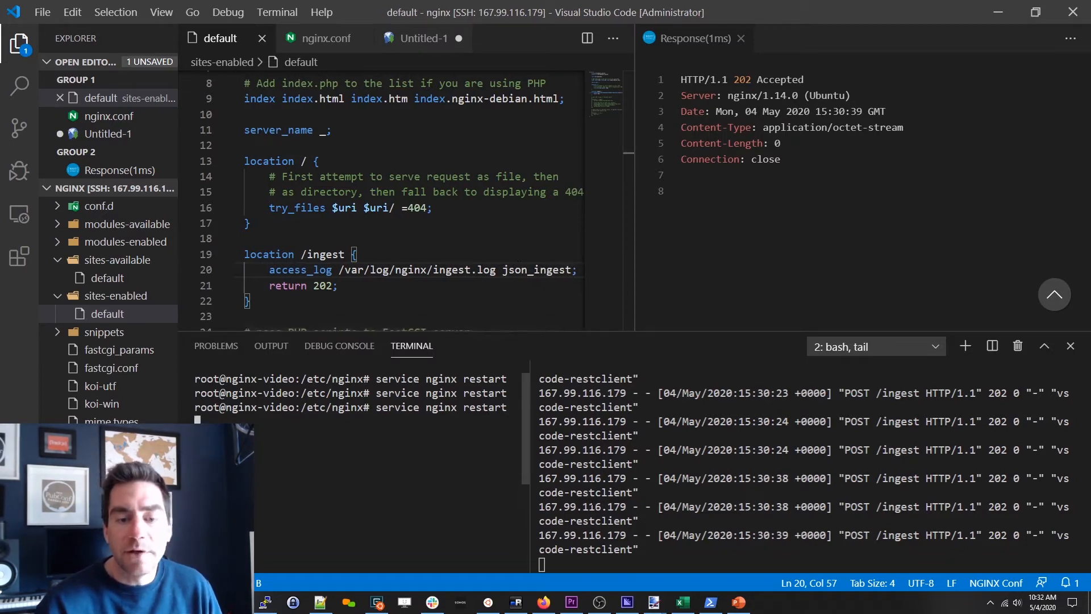
pyautogui.click(422, 38)
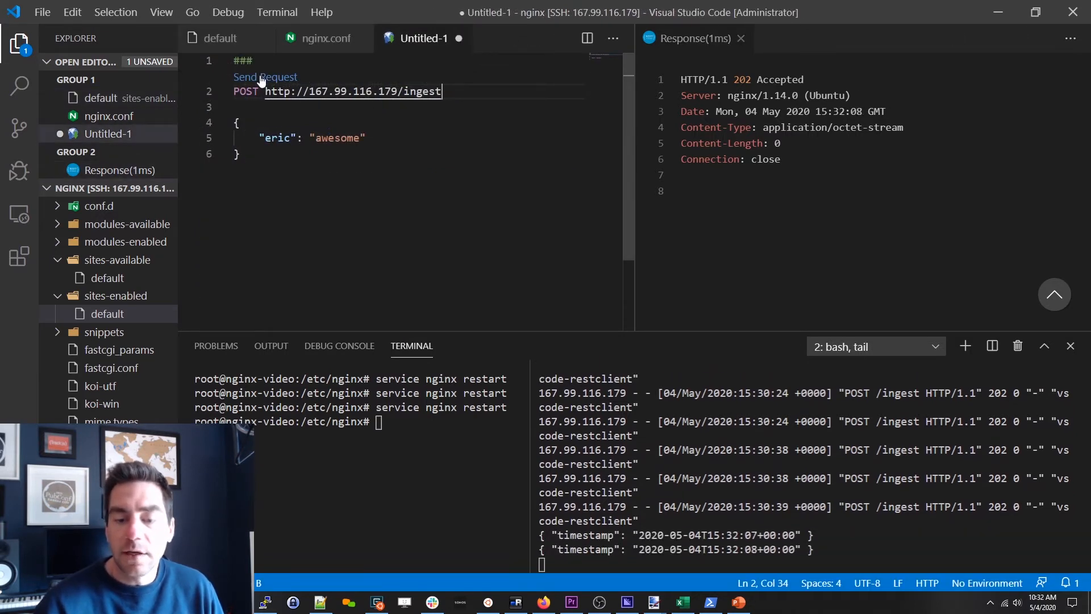
# - Send the POST twice more so ingest.log shows JSON lines with only timestamps
pyautogui.click(265, 77)
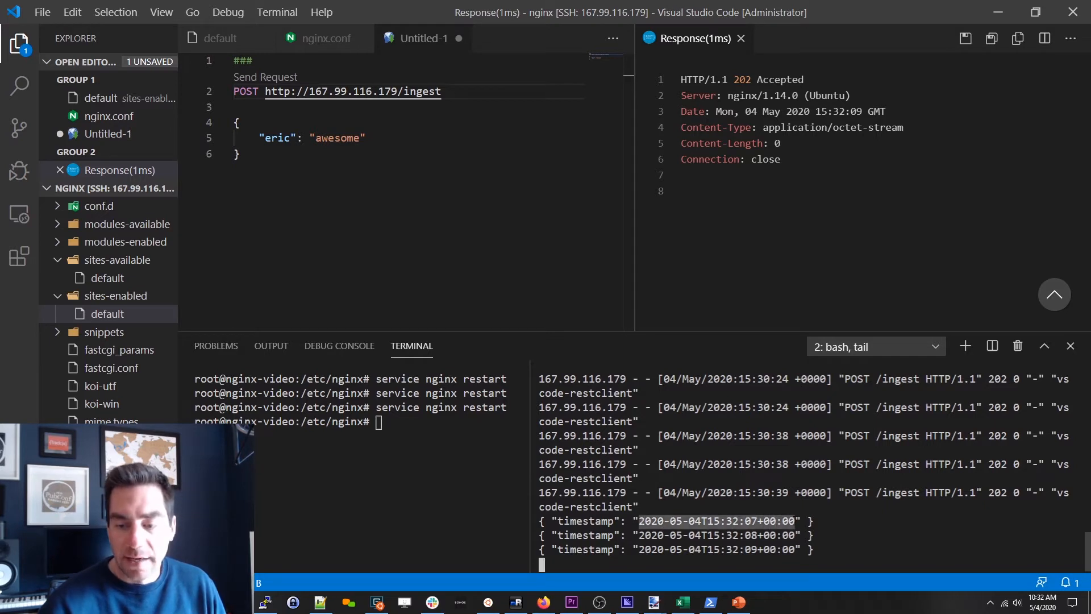
pyautogui.click(264, 77)
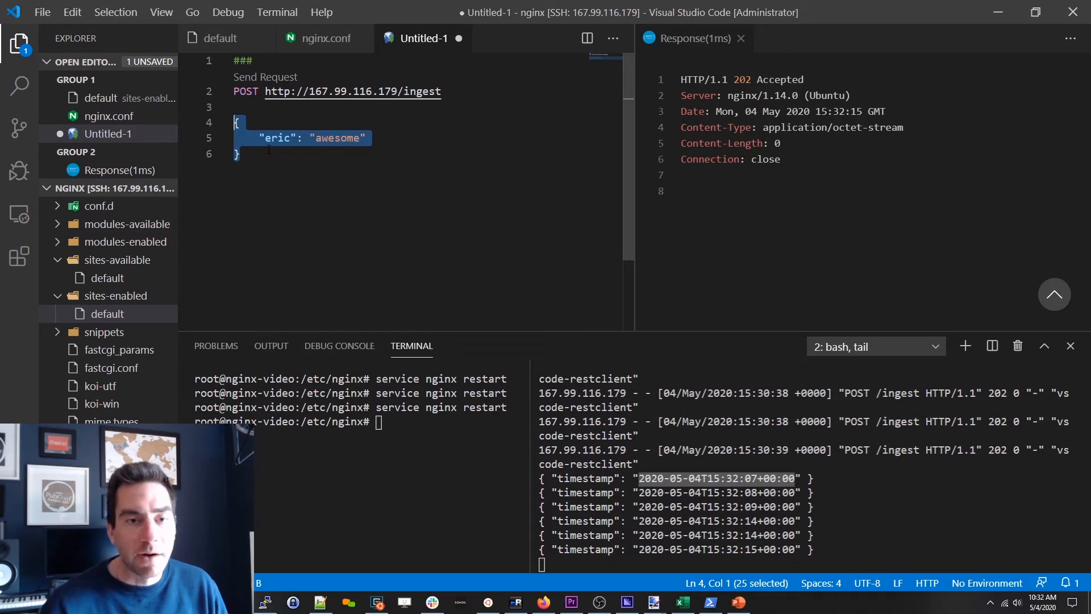
pyautogui.moveTo(223, 38)
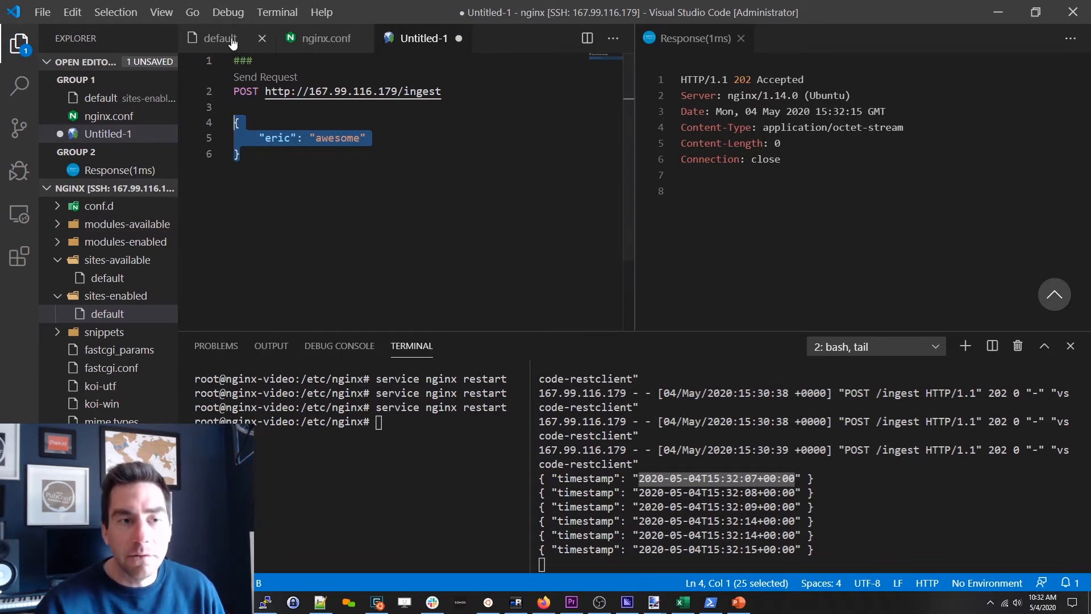
# - Add , "body": "$request_body" to json_ingest, save nginx.conf and restart nginx
pyautogui.click(323, 37)
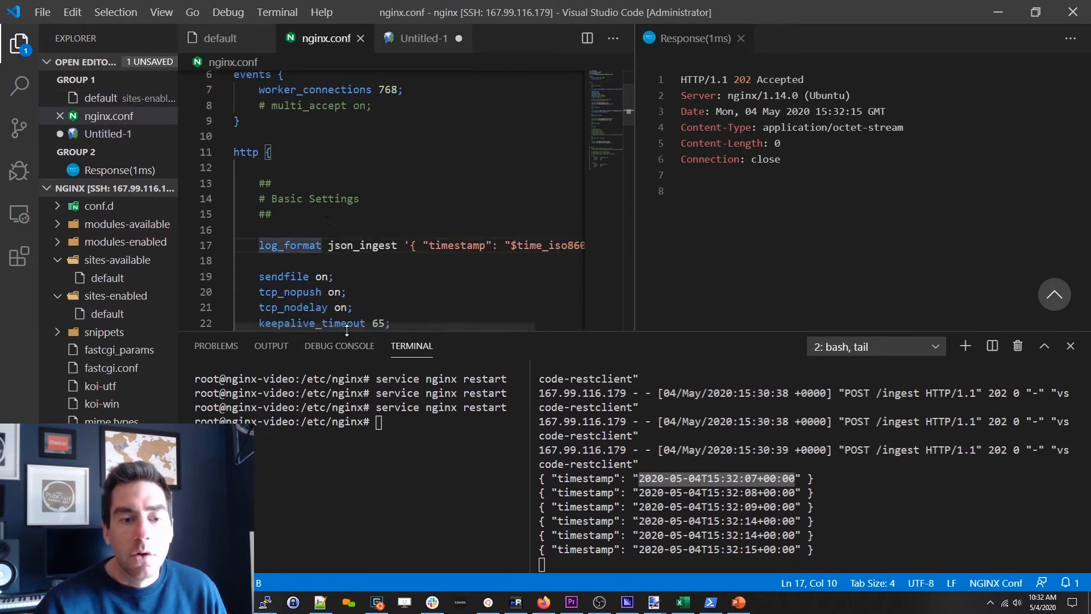
pyautogui.hscroll(3)
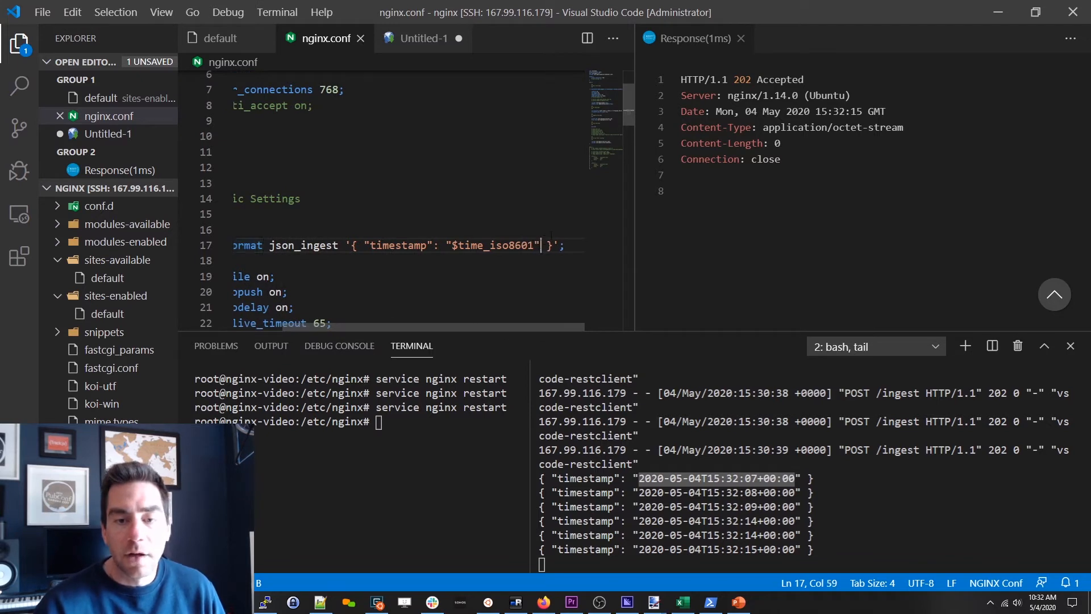
pyautogui.write(', "body":')
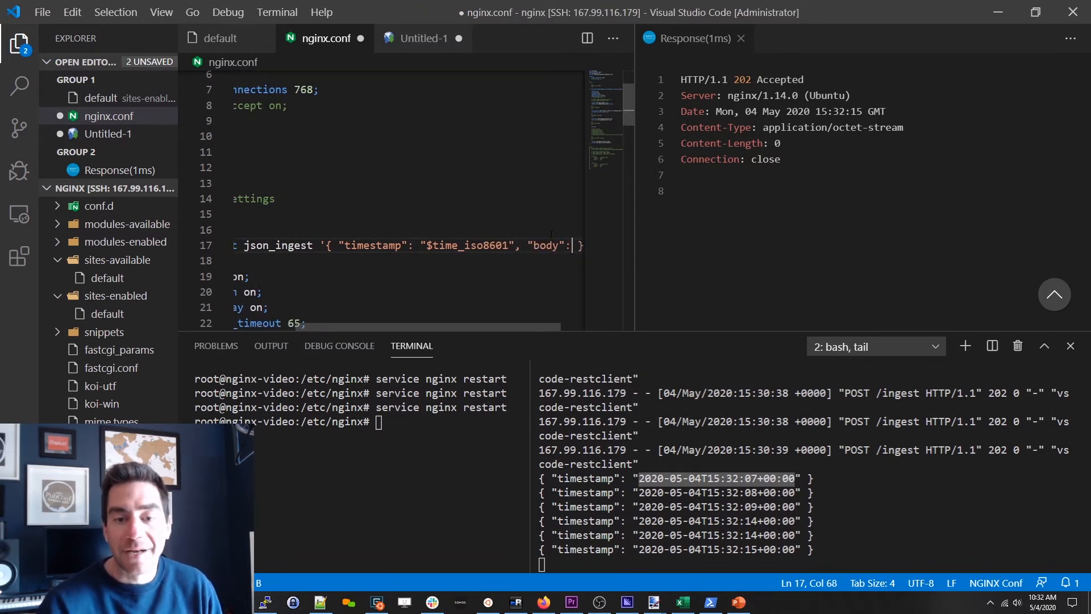
pyautogui.write('$request_body"')
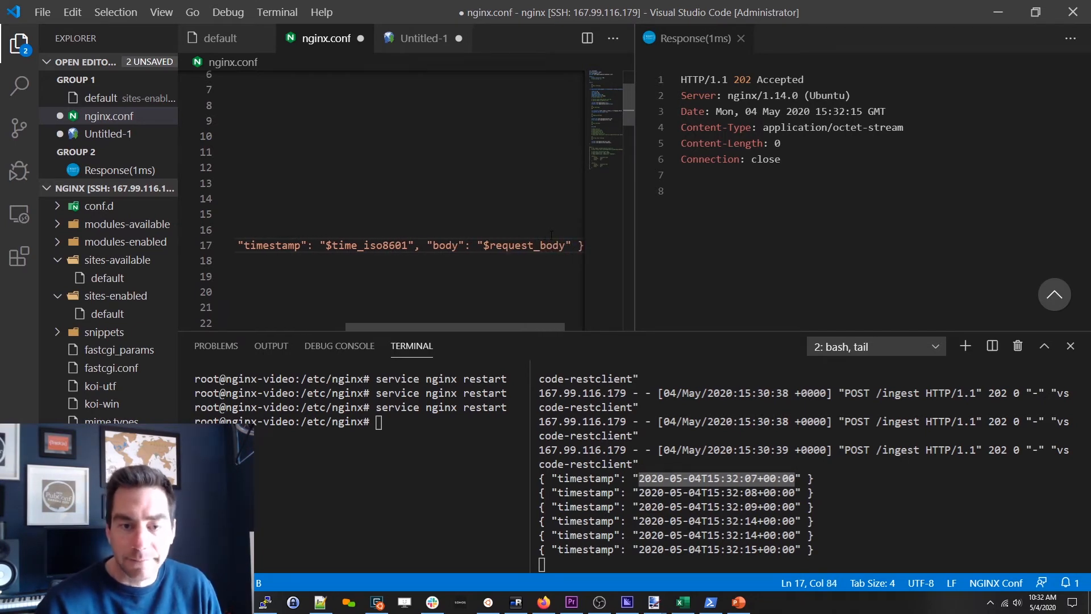
pyautogui.press('ctrl+s')
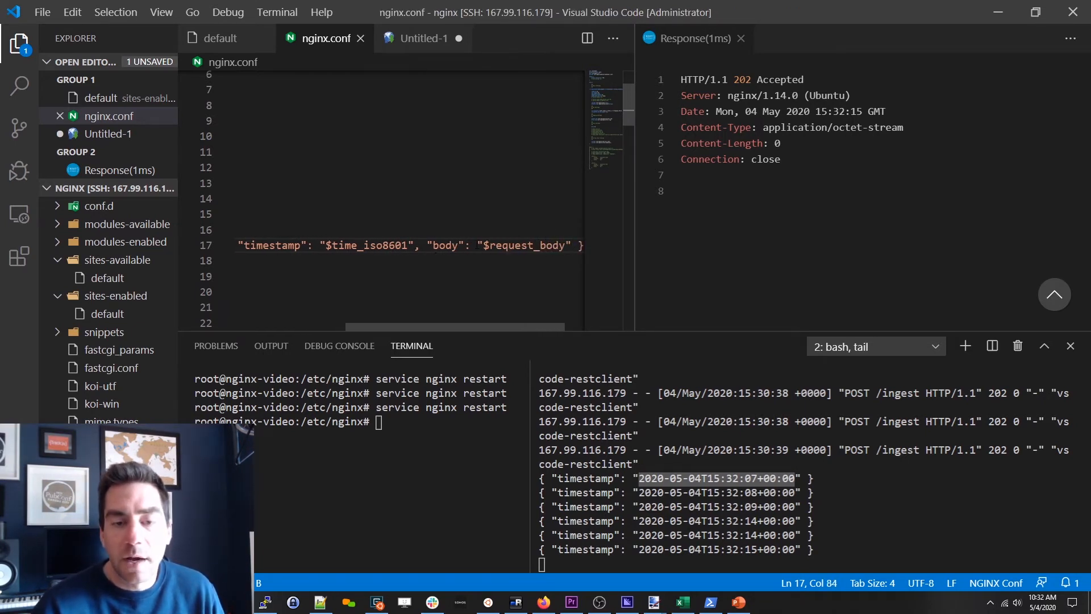
pyautogui.doubleClick(420, 245)
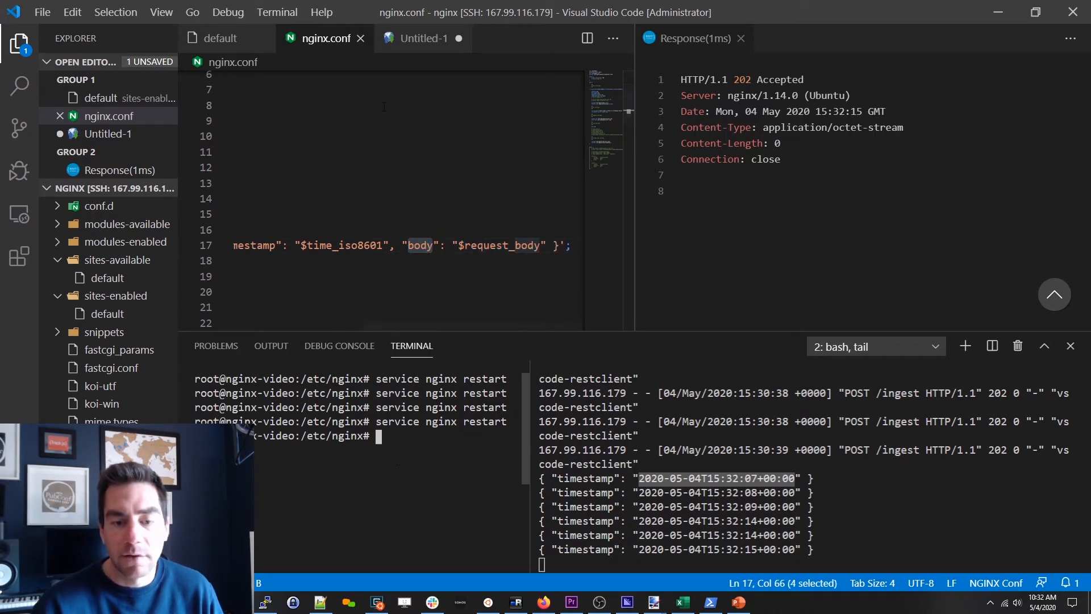
pyautogui.click(264, 77)
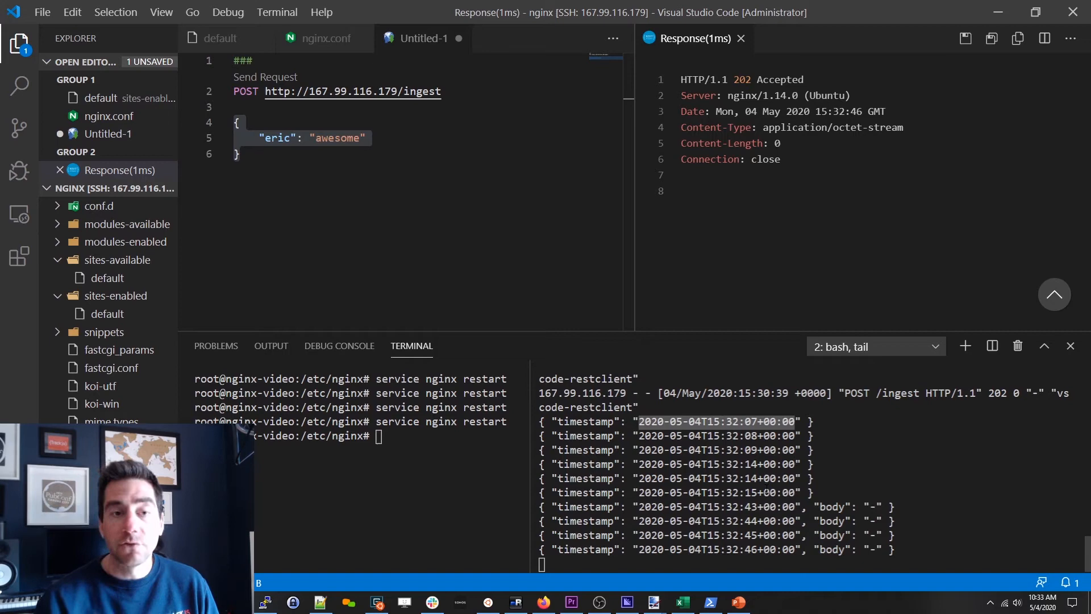
# - After the resent POSTs log body as "-", reopen the default site configuration
pyautogui.click(108, 313)
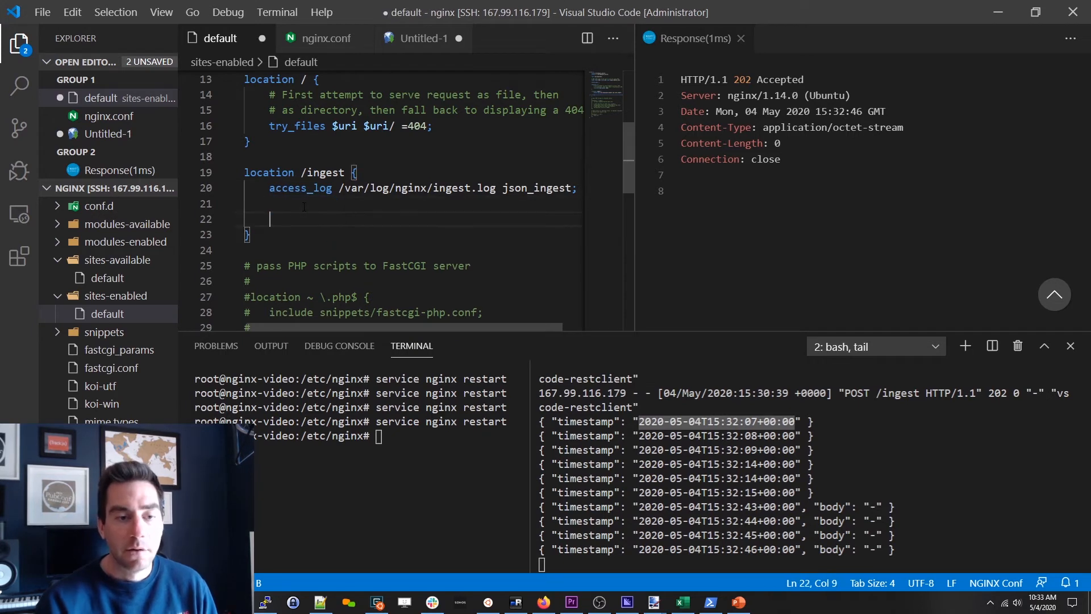
pyautogui.write('proxy_pass')
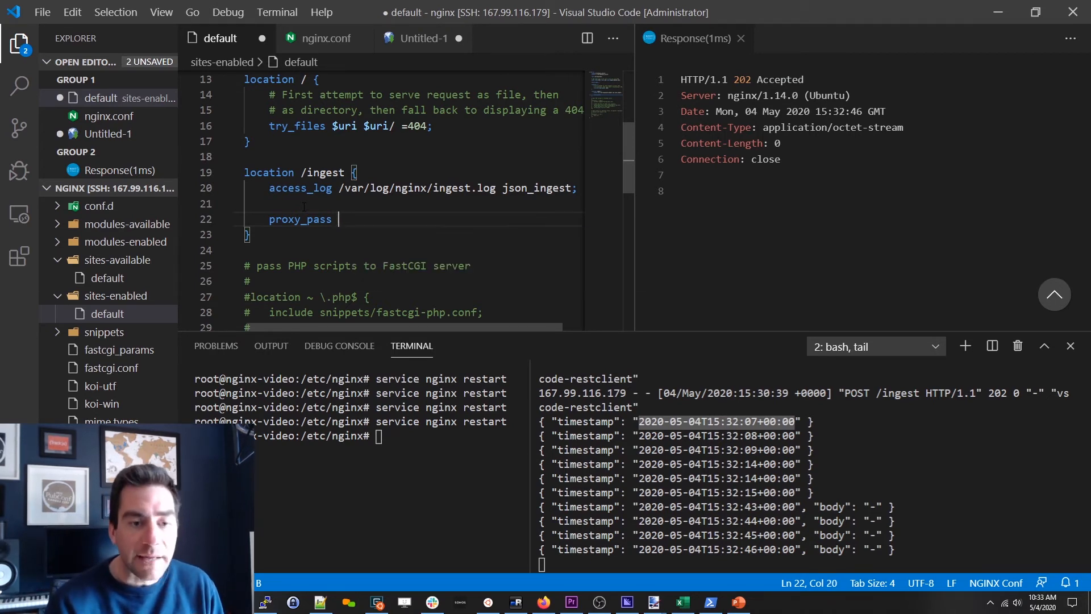
pyautogui.write("'ht'")
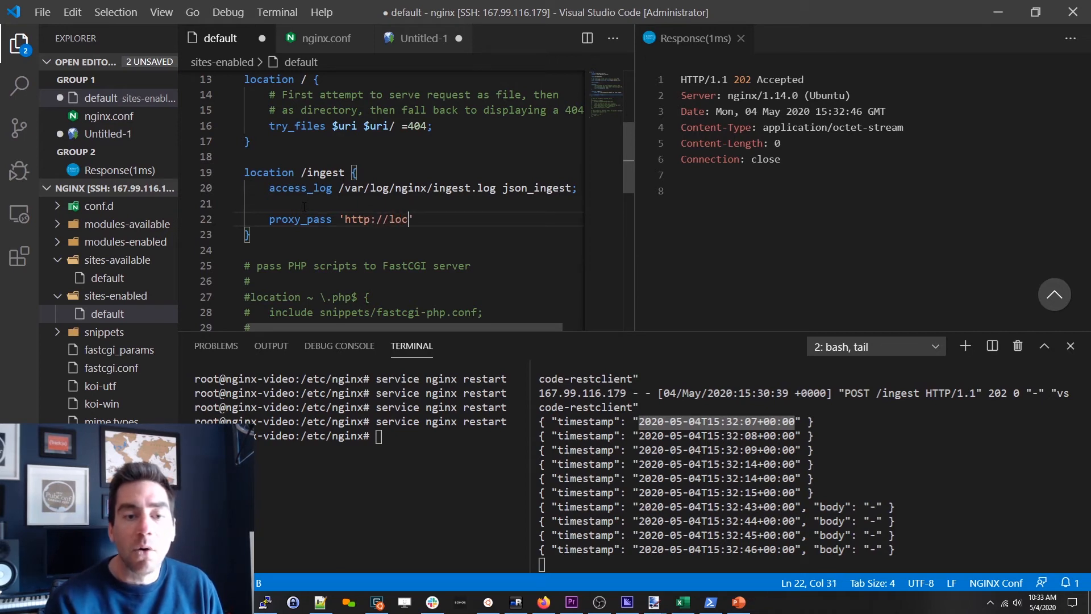
pyautogui.write('alhost/')
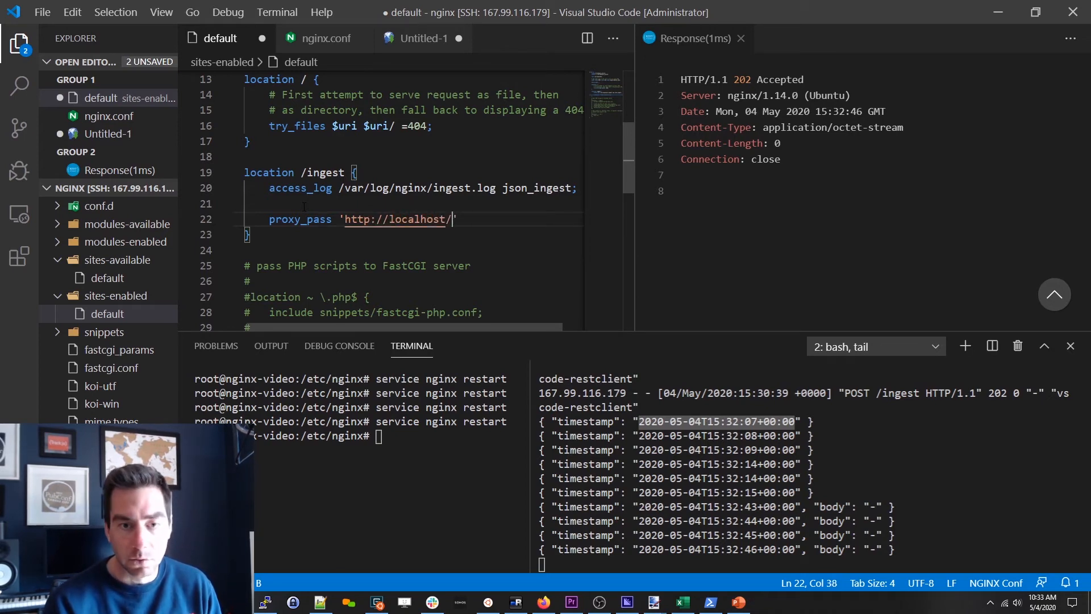
pyautogui.write('dev/null')
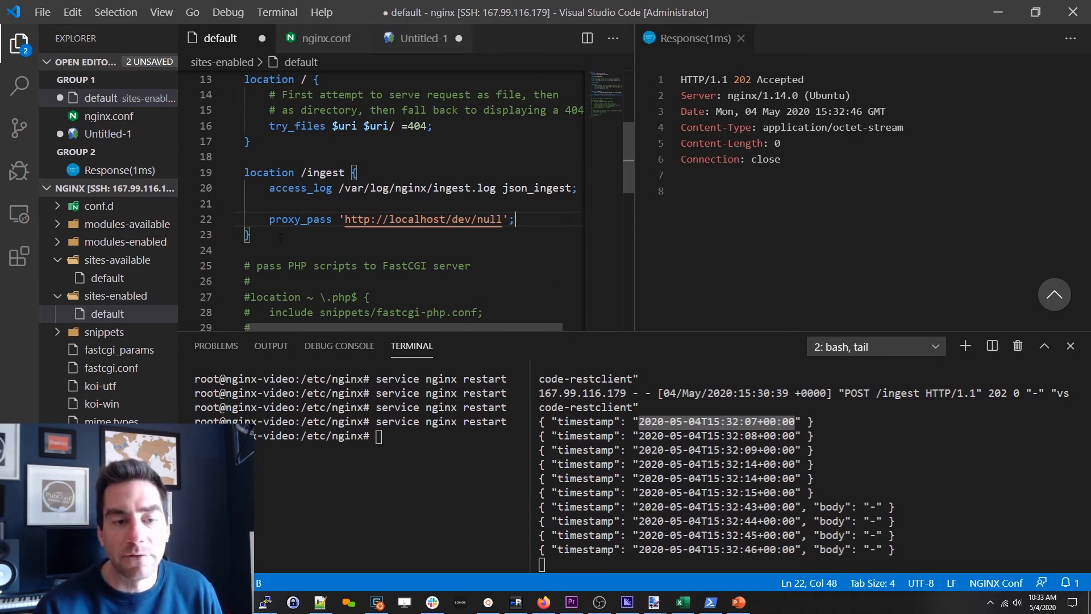
# - Add a /dev/null location block returning 202 with access_log off, and save
pyautogui.write('location')
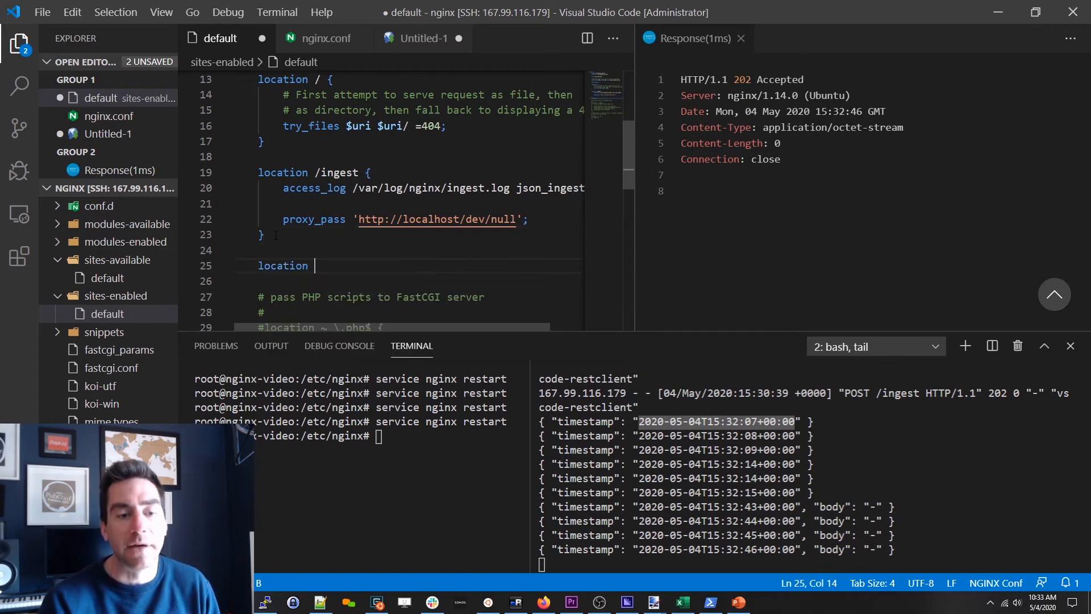
pyautogui.write('/dev/null {')
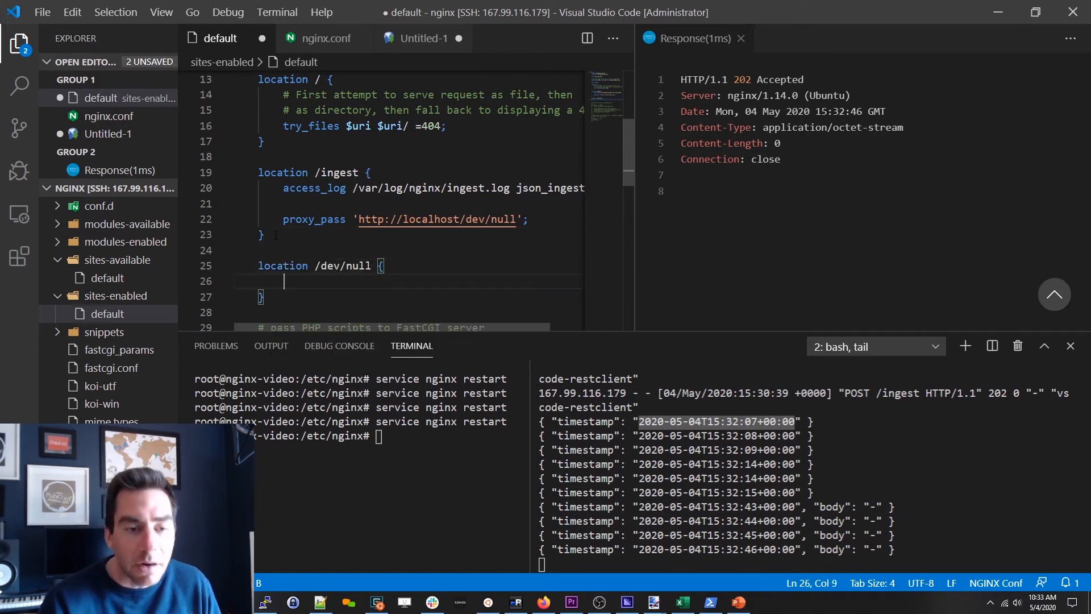
pyautogui.write('return 202;')
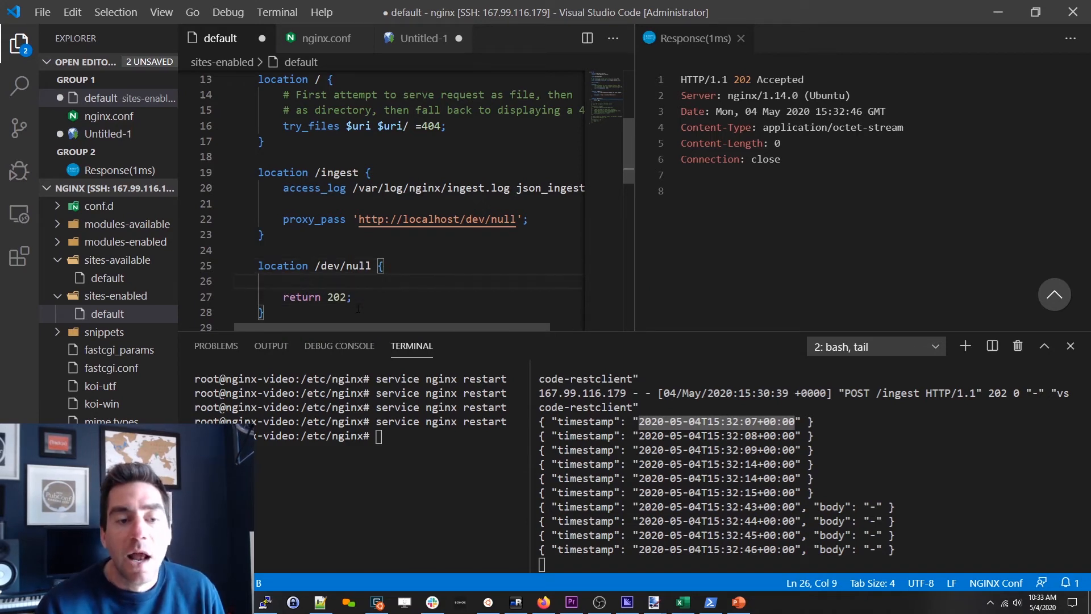
pyautogui.write('access_log')
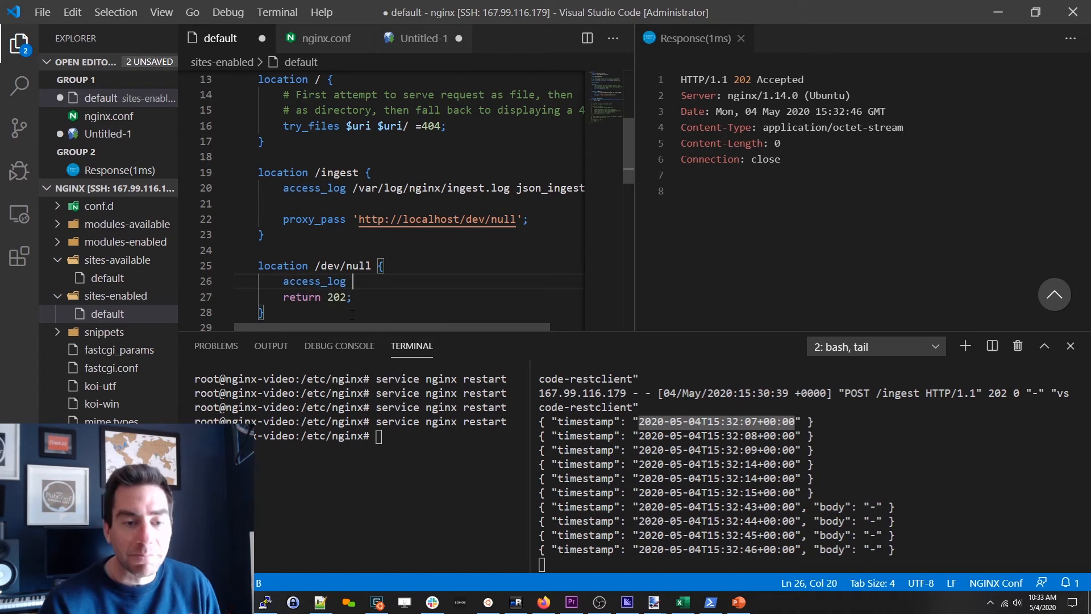
pyautogui.write('off;')
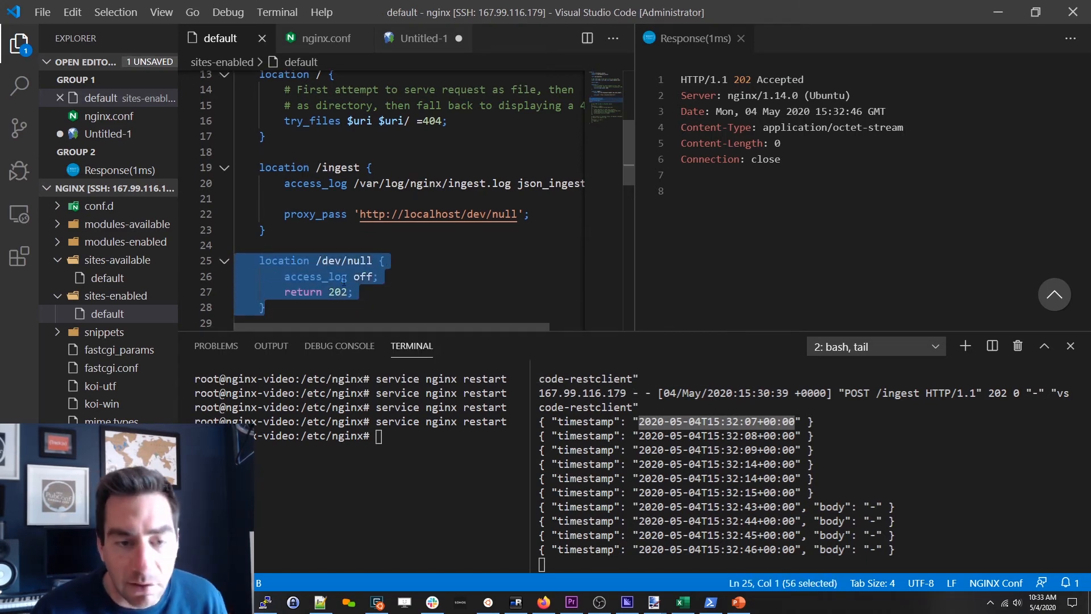
# - Point out the proxy_pass to /dev/null line, then head to the test request file
pyautogui.click(306, 183)
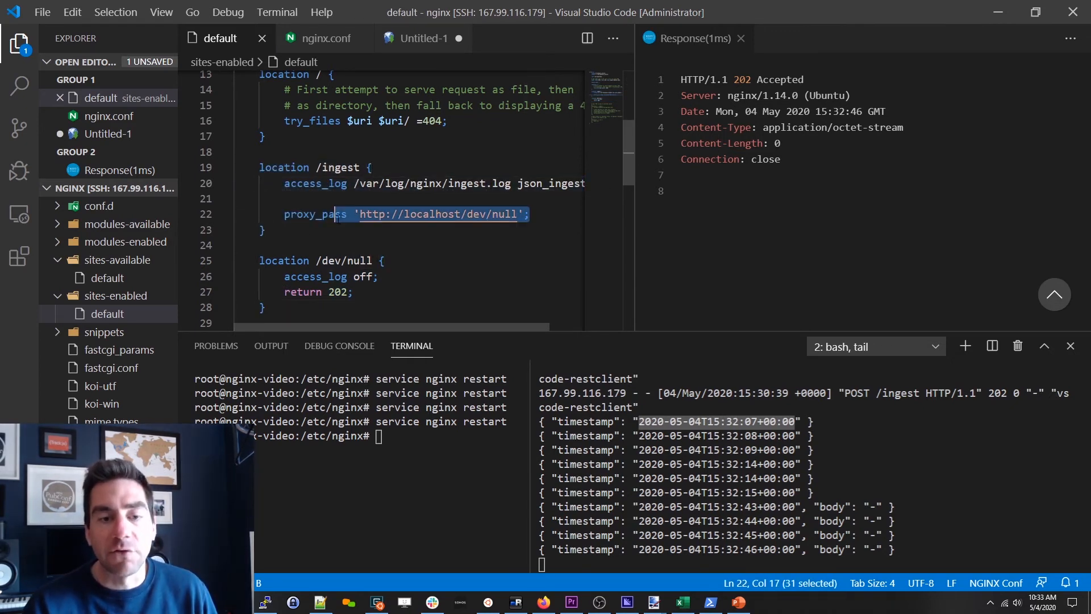
pyautogui.click(307, 200)
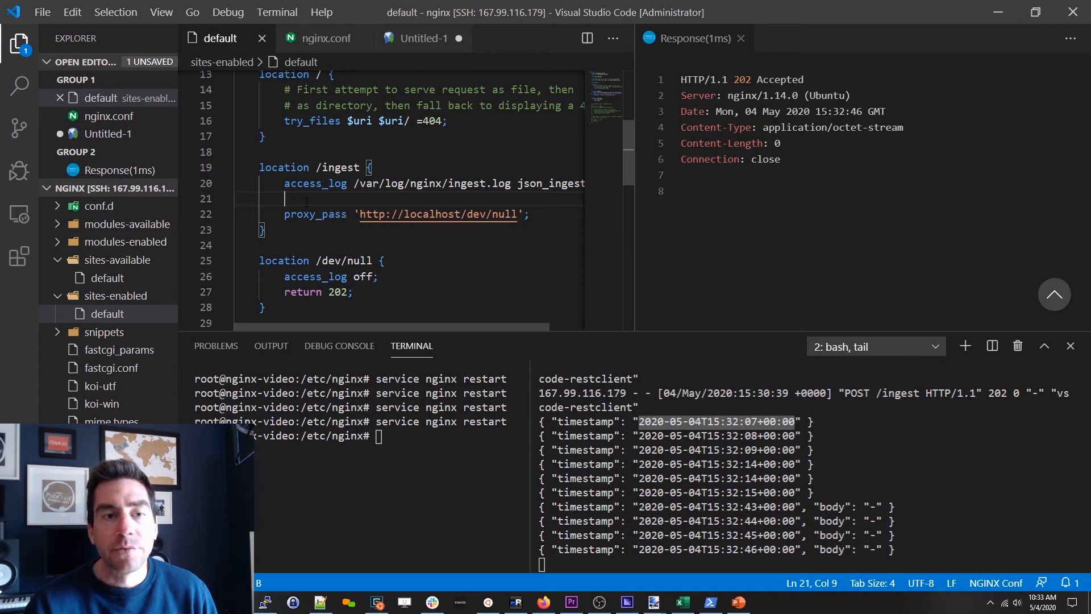
pyautogui.click(423, 38)
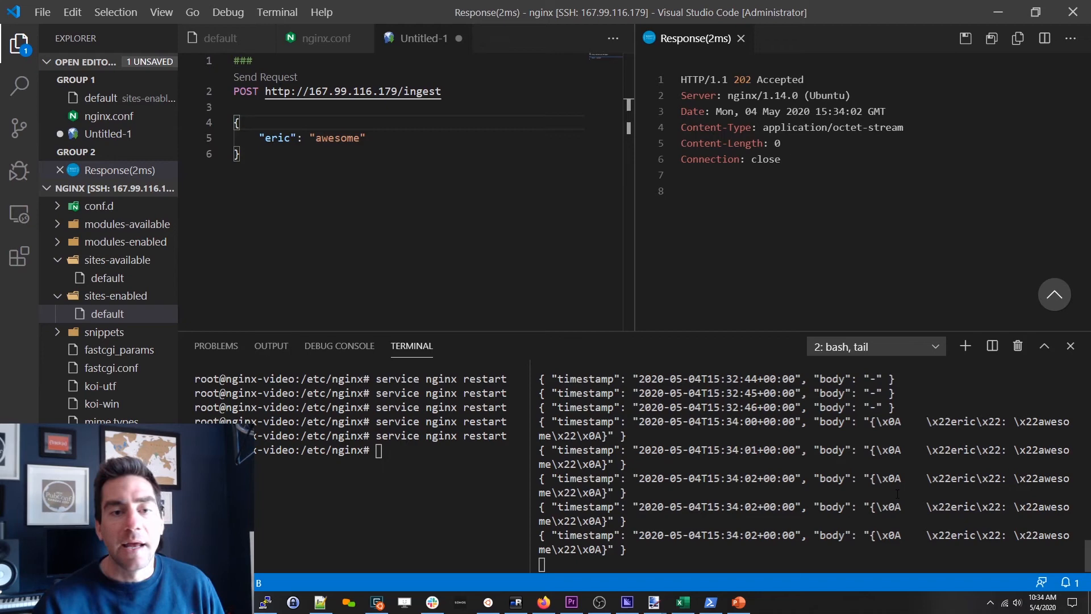
pyautogui.moveTo(219, 42)
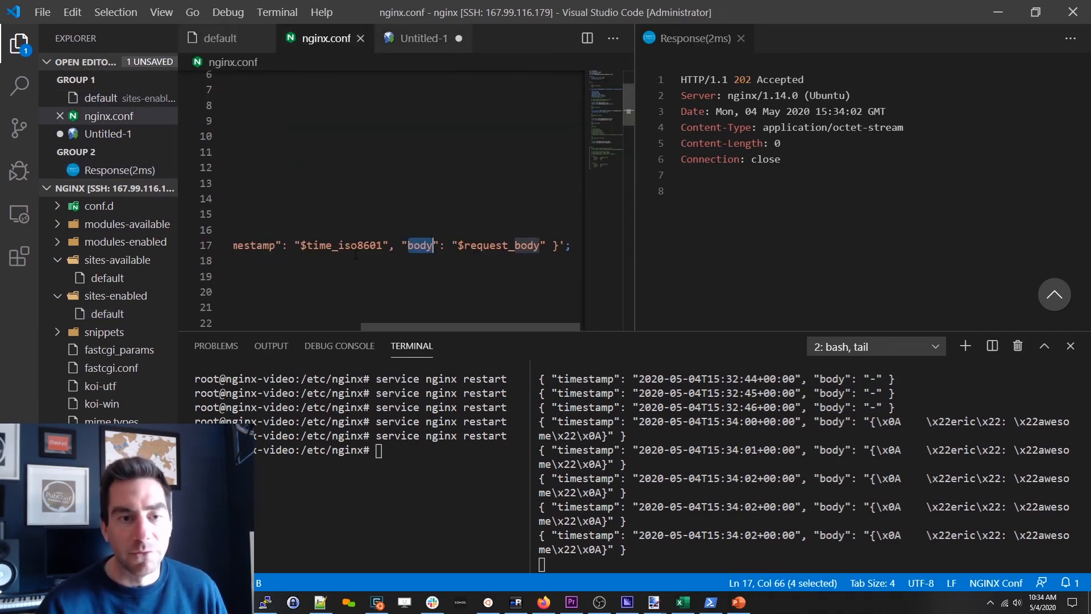
# - Add escape=json to the json_ingest log_format in nginx.conf, save, and return to the test request
pyautogui.scroll(3)
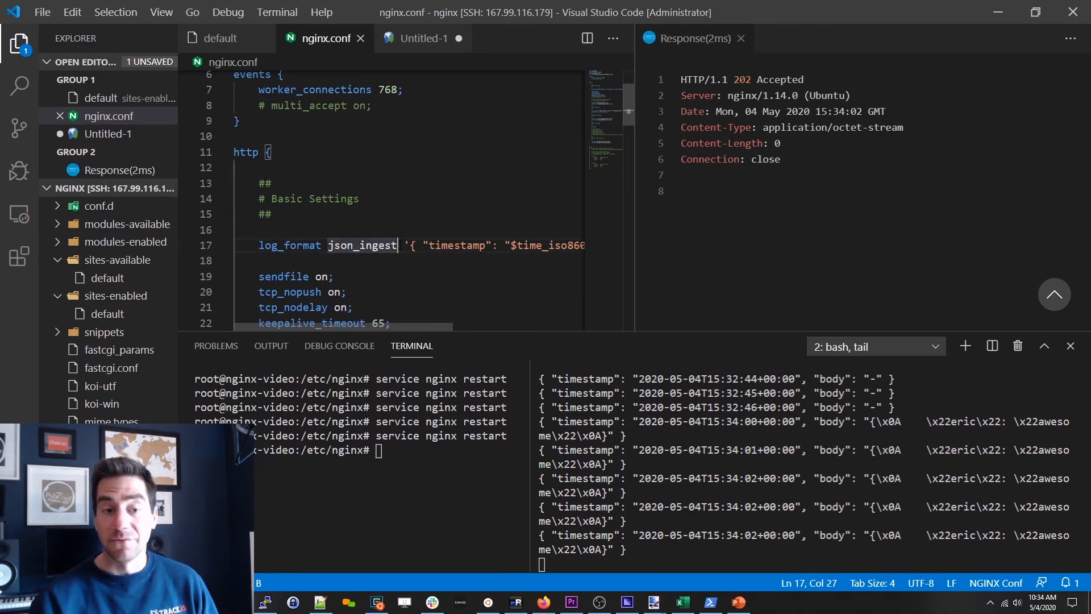
pyautogui.write('escape')
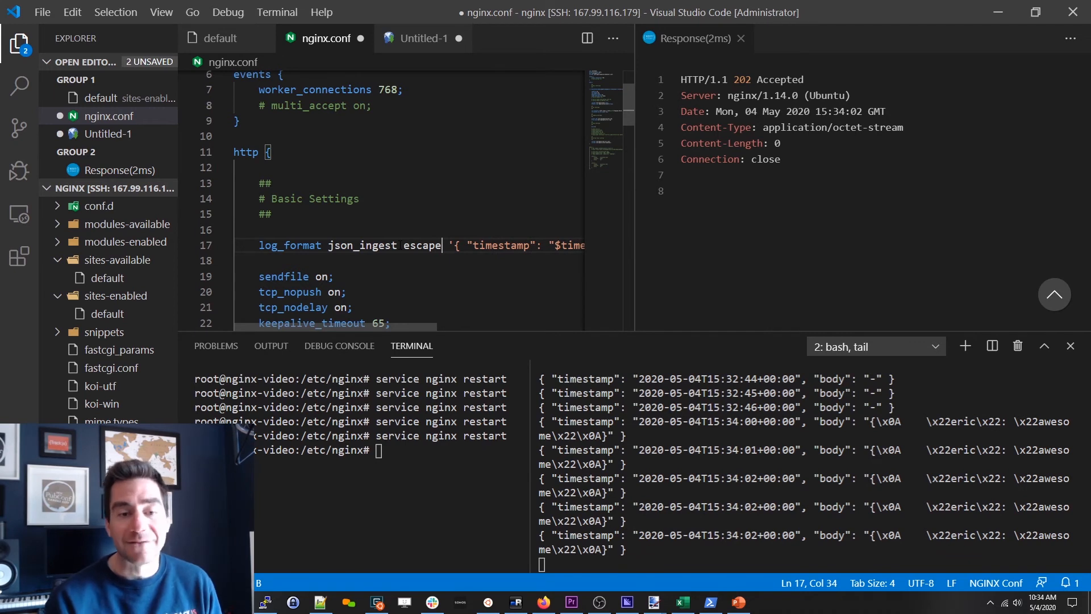
pyautogui.write('=json')
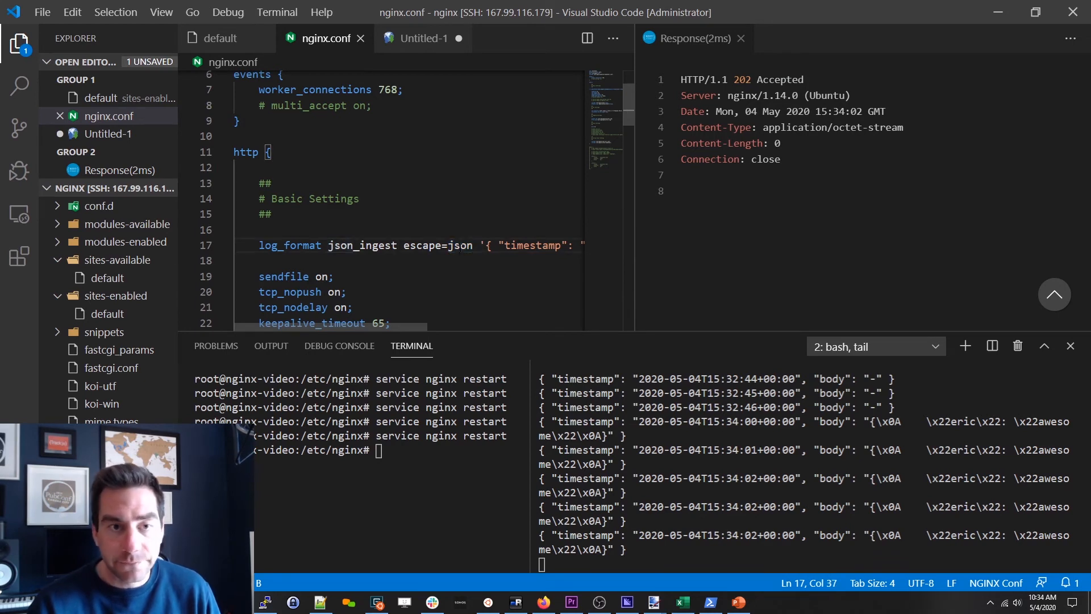
pyautogui.click(421, 38)
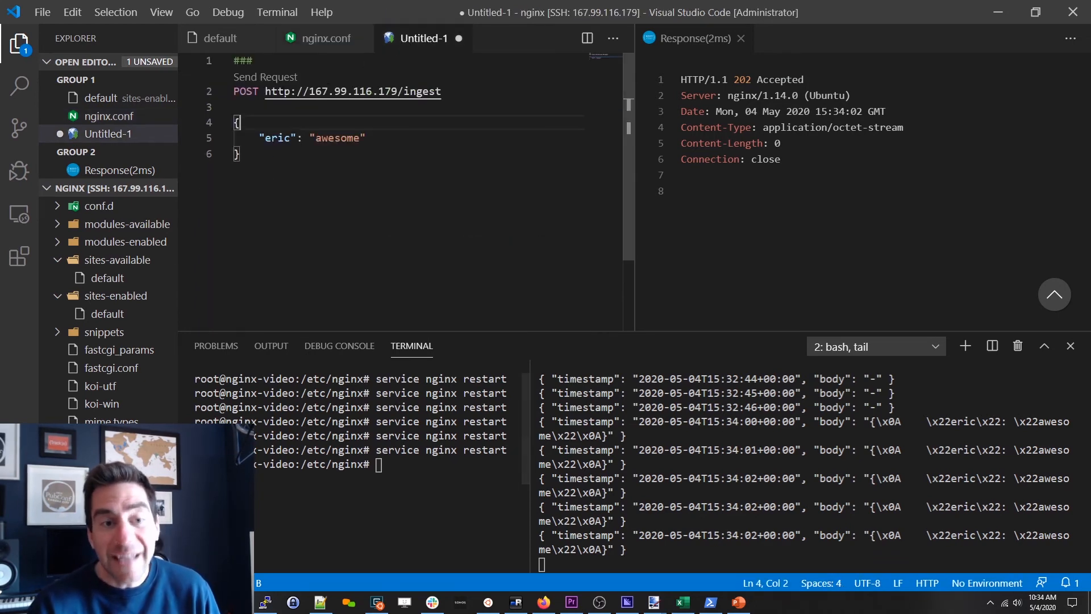
# - Send the /ingest POST twice and pick out 'body' in the JSON-escaped log output
pyautogui.click(265, 77)
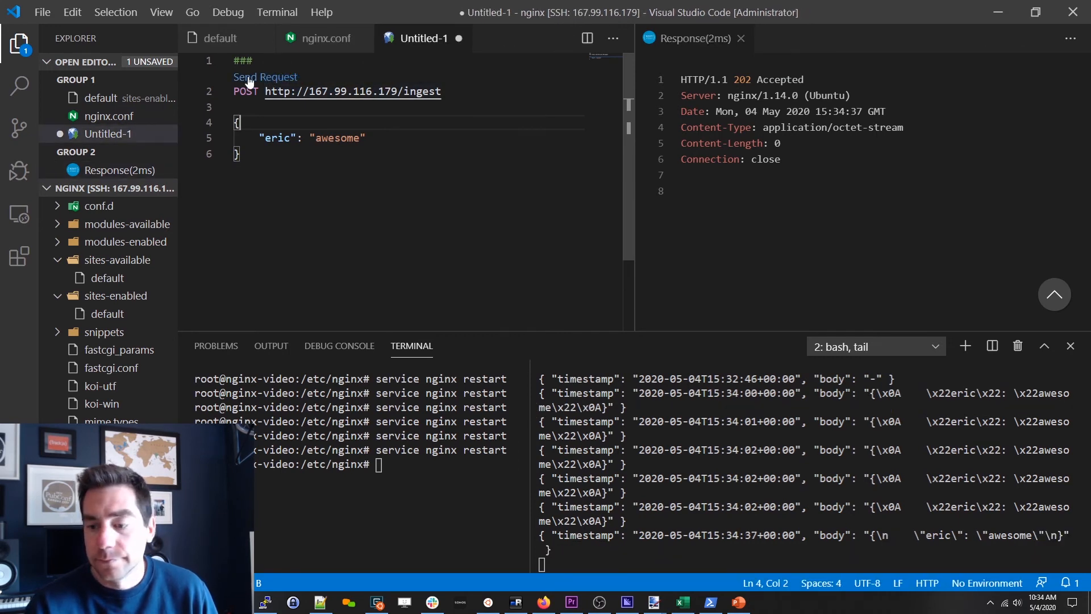
pyautogui.click(265, 77)
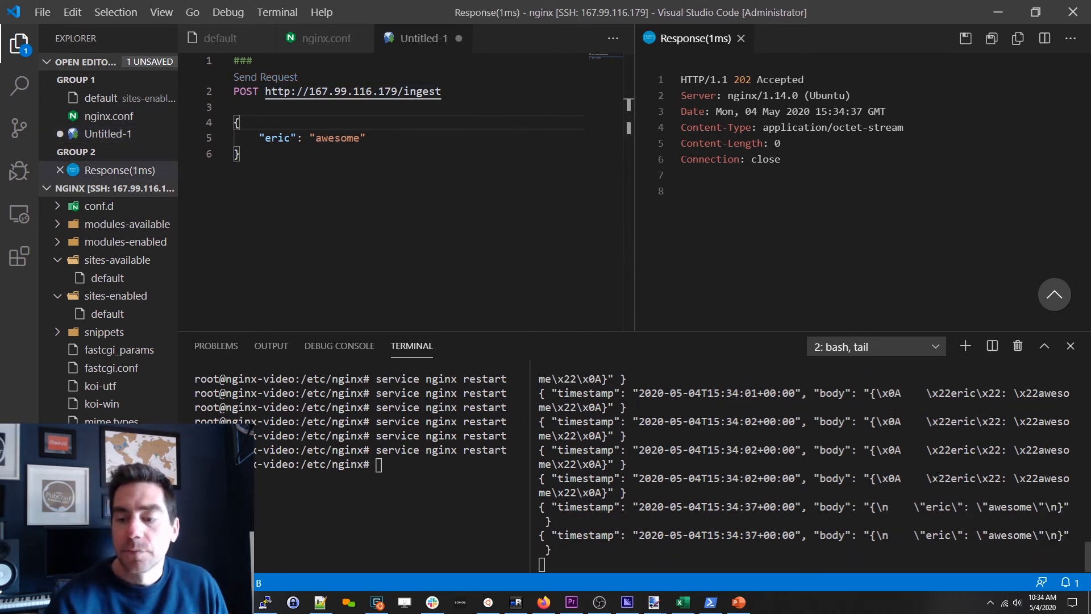
pyautogui.doubleClick(939, 478)
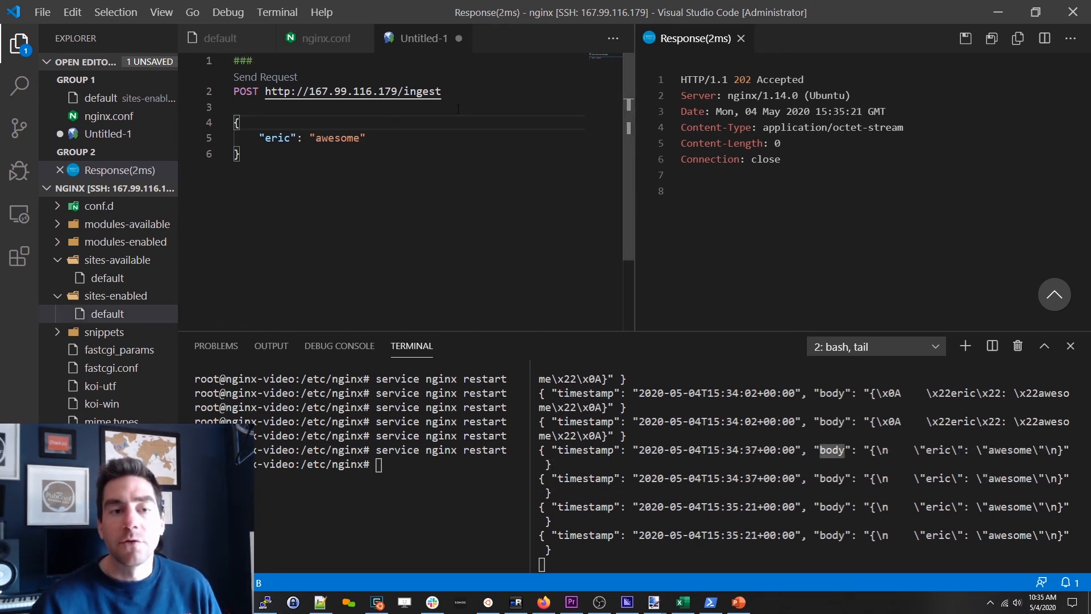
# - Review json_ingest on the /ingest log line and $request_body in the nginx.conf log_format
pyautogui.doubleClick(422, 91)
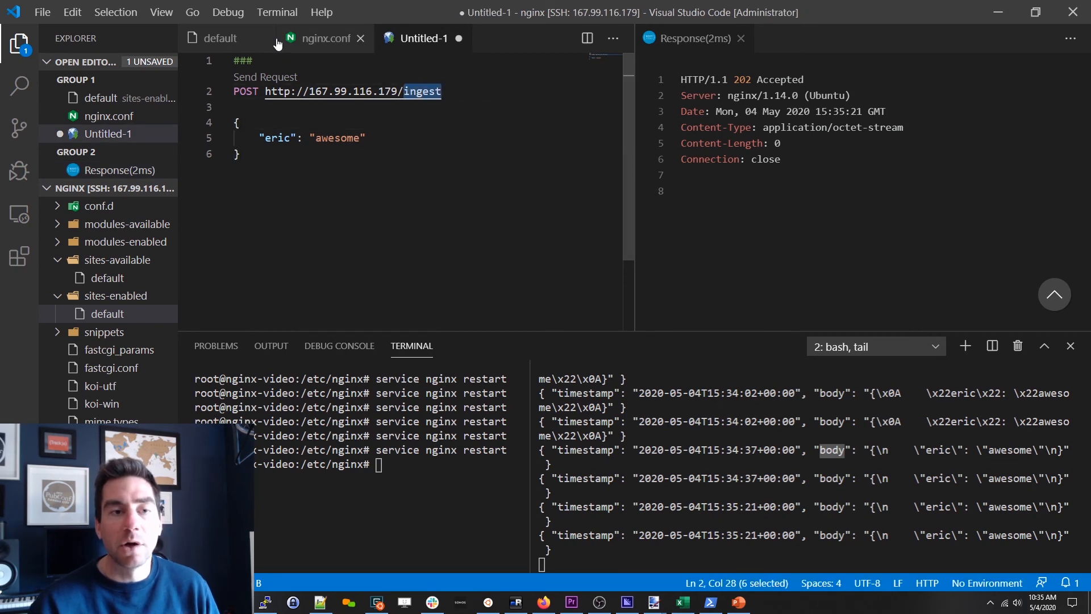
pyautogui.click(222, 38)
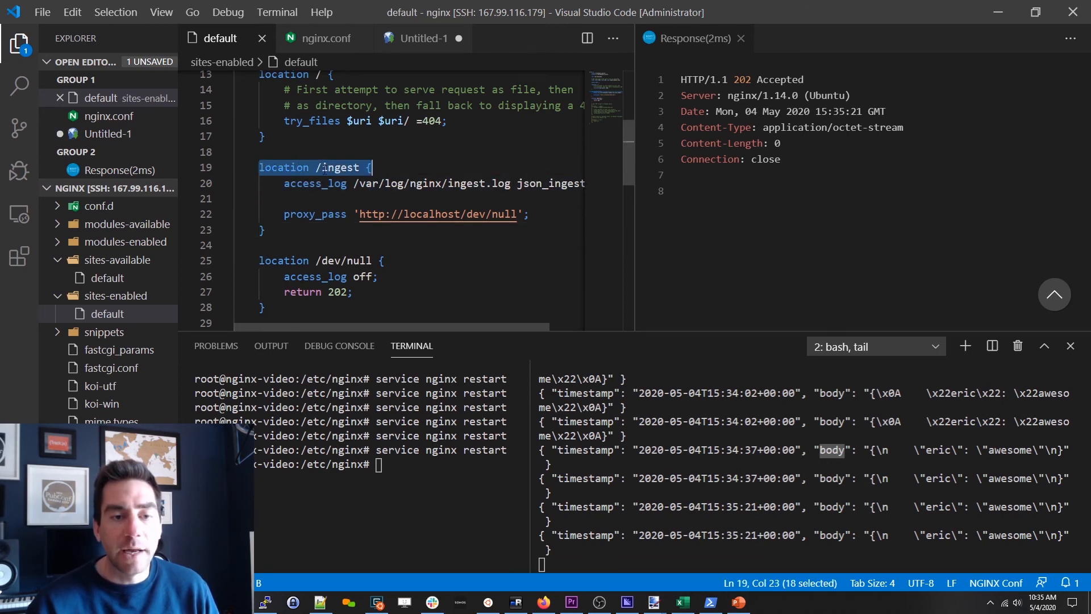
pyautogui.click(299, 183)
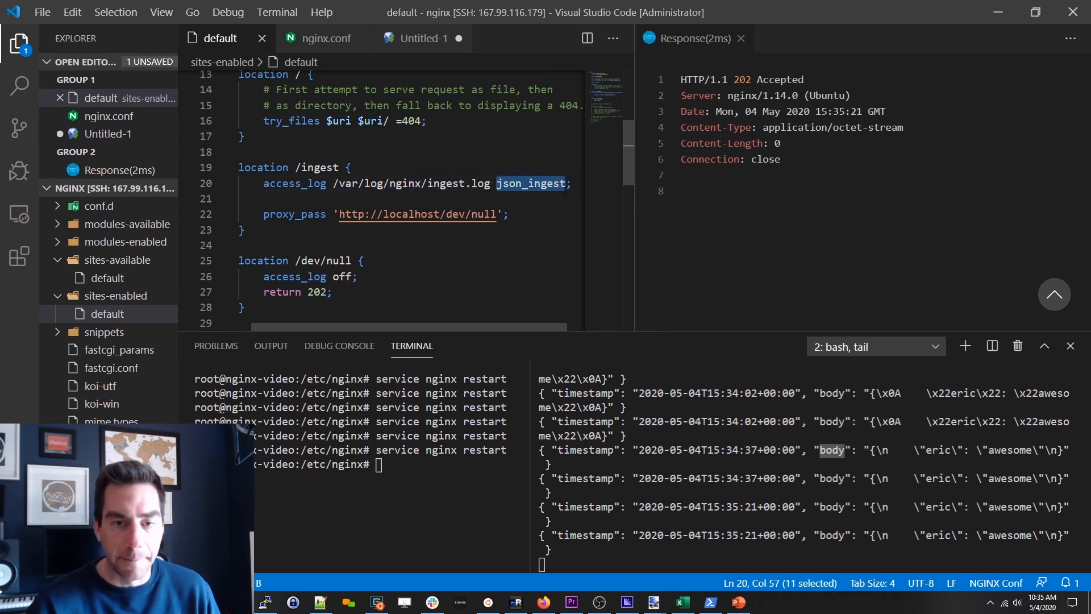
pyautogui.click(323, 38)
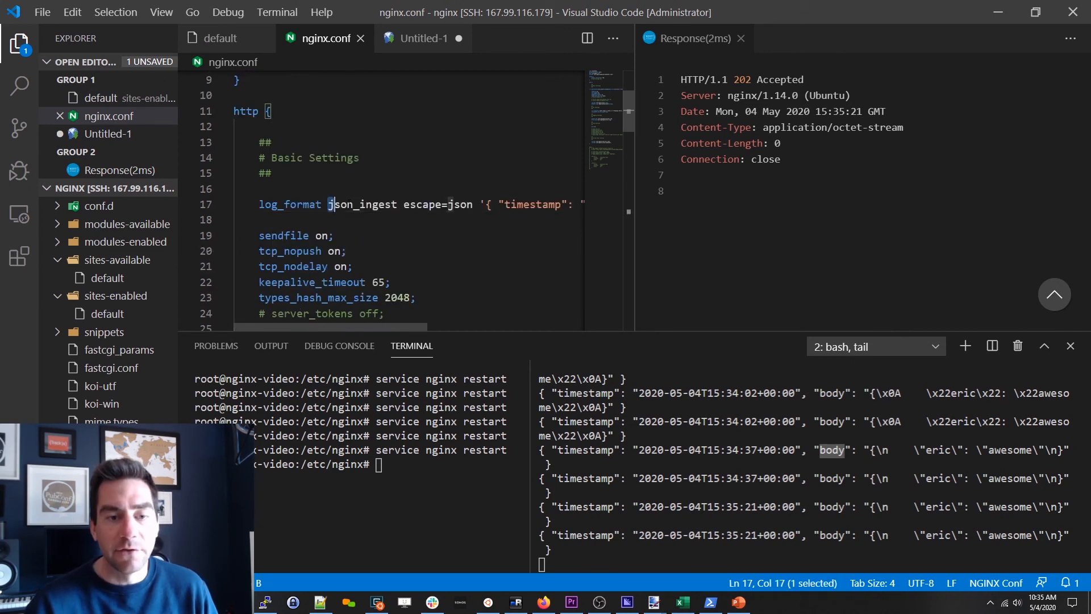
pyautogui.doubleClick(362, 204)
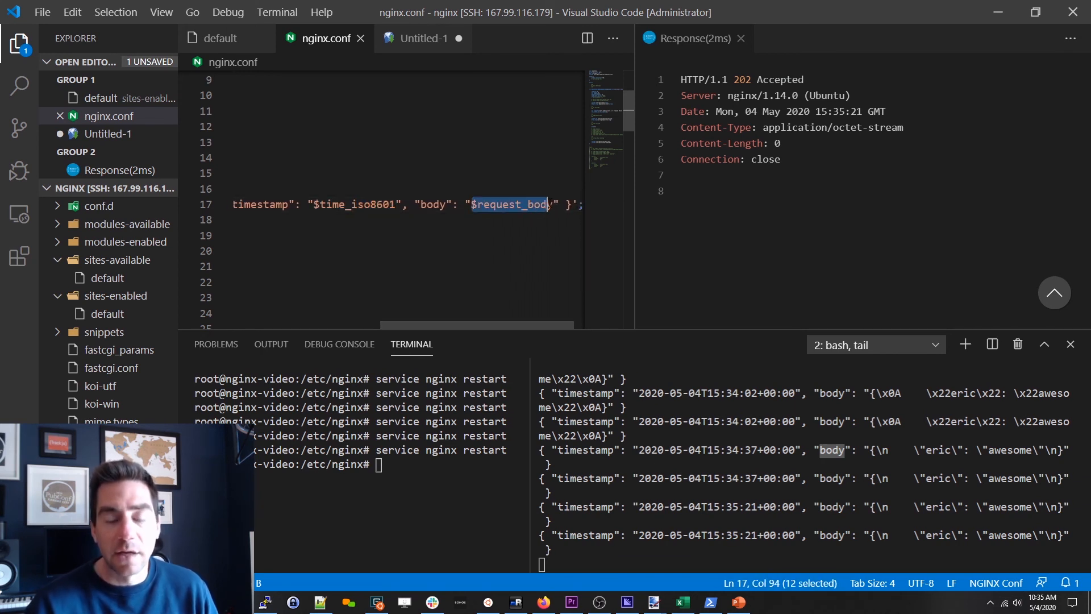
pyautogui.press('shift+Right')
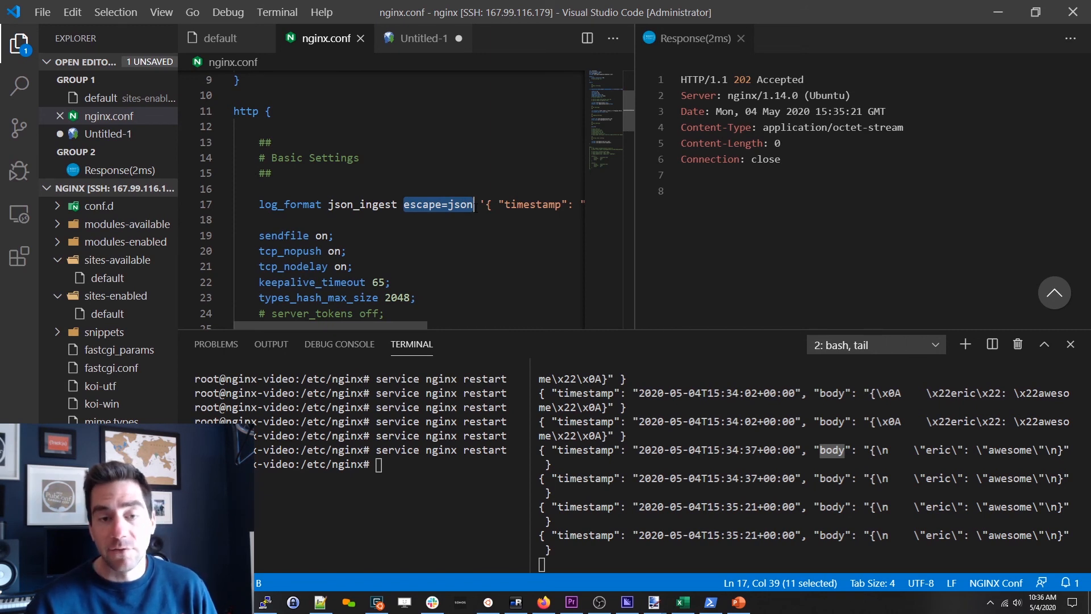
pyautogui.moveTo(406, 46)
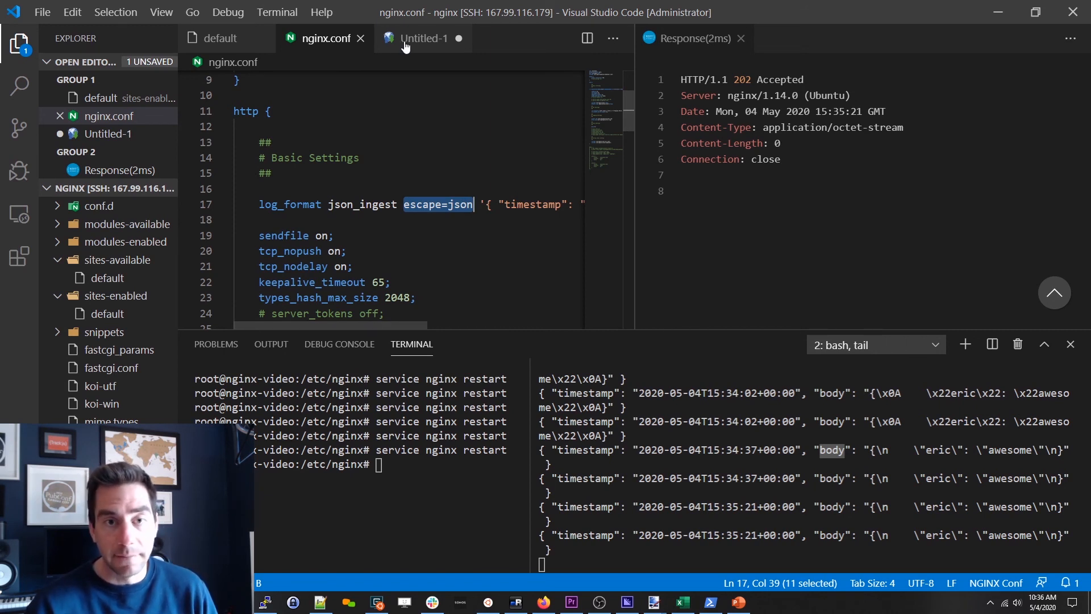
# - Return to the default site config showing the /ingest and /dev/null blocks with logging off
pyautogui.click(221, 38)
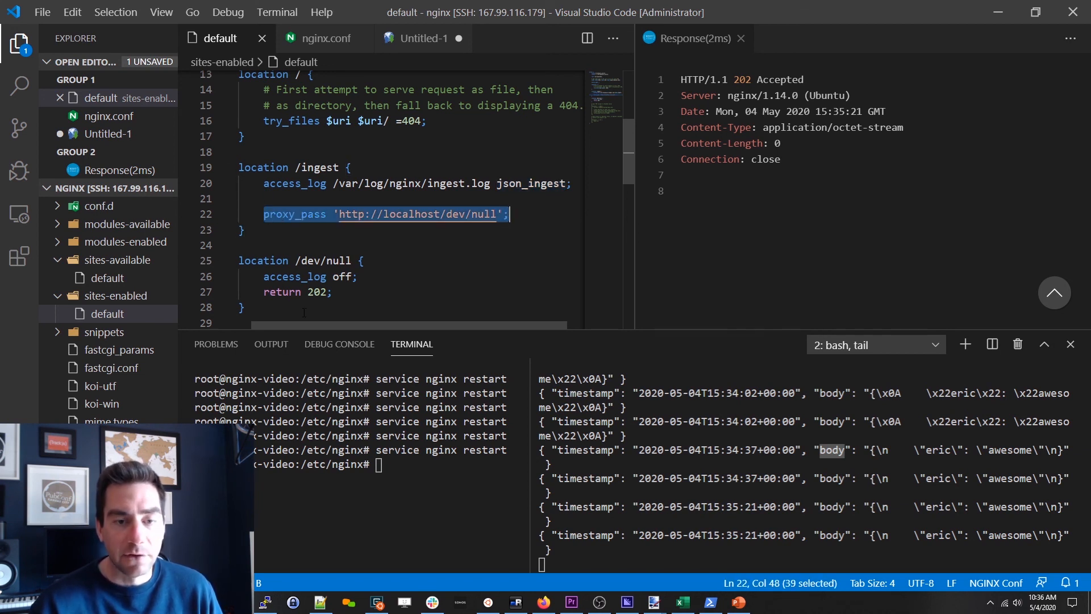
pyautogui.click(357, 277)
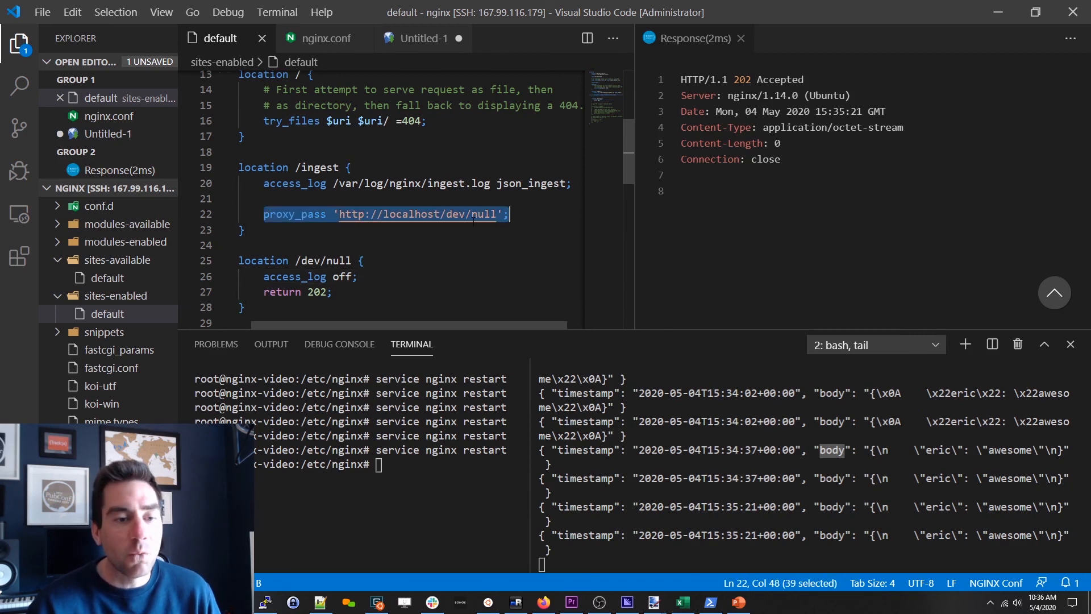
pyautogui.moveTo(418, 214)
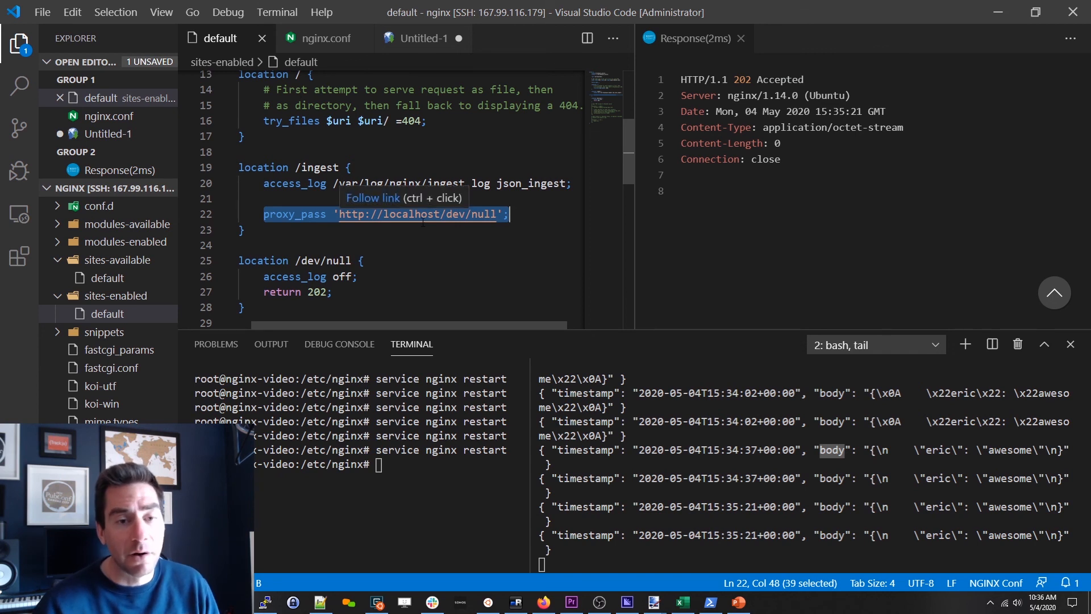
pyautogui.scroll(-3)
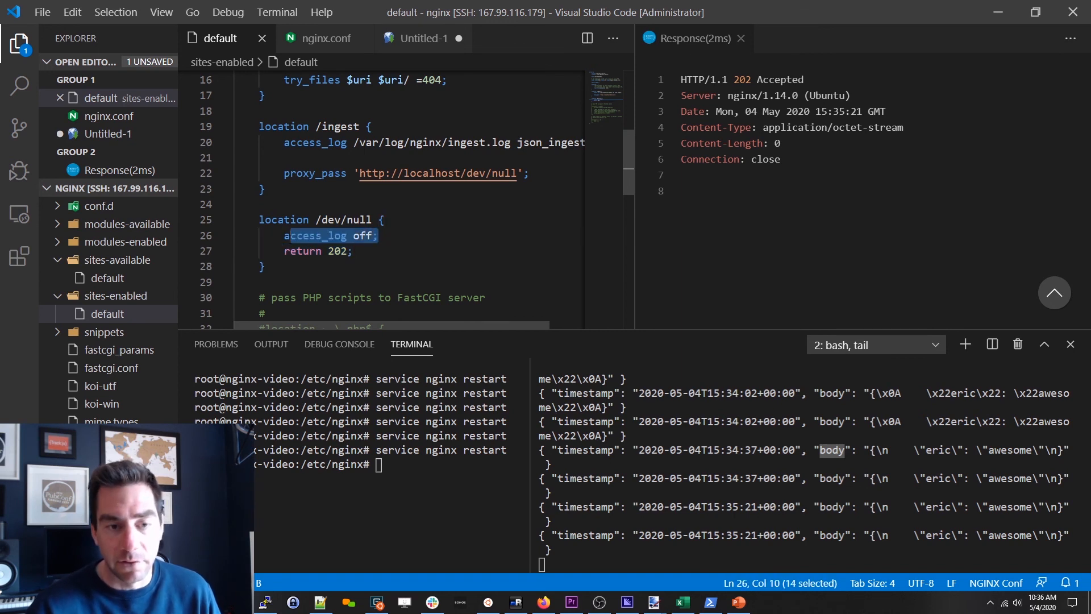
pyautogui.click(287, 235)
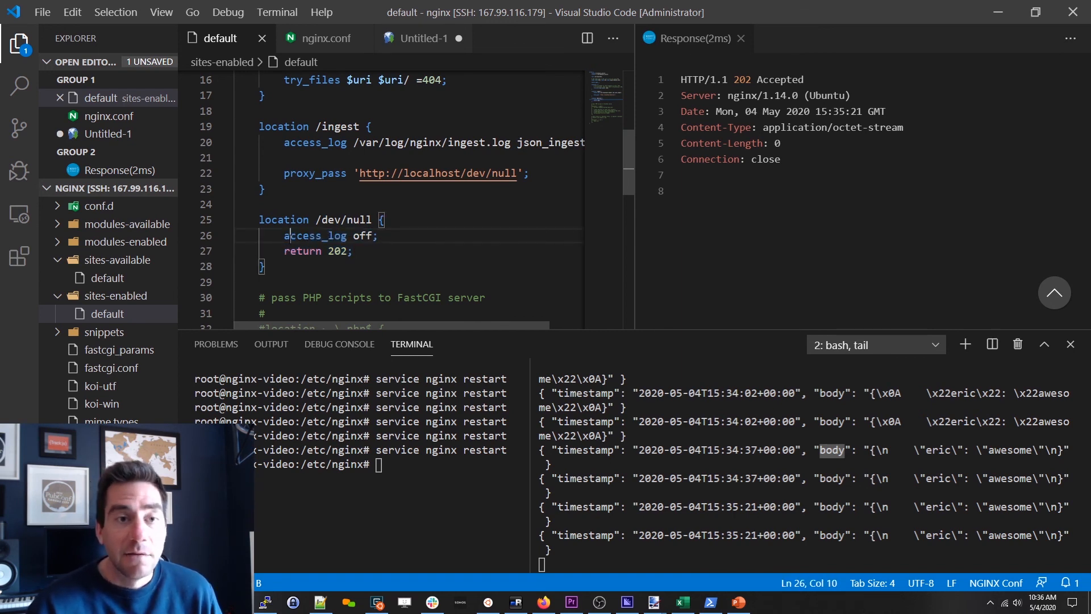